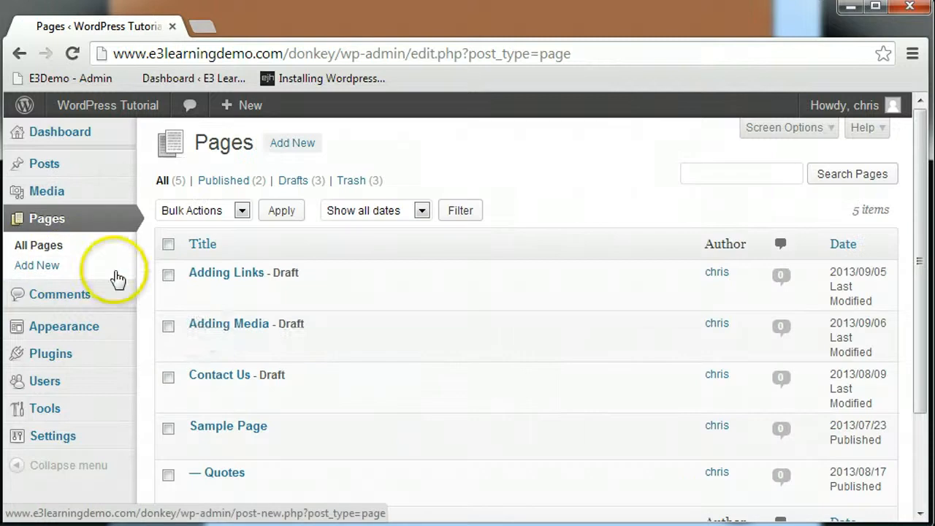
Open the 'Adding Media' draft from All Pages in the page editor.
left_click(229, 323)
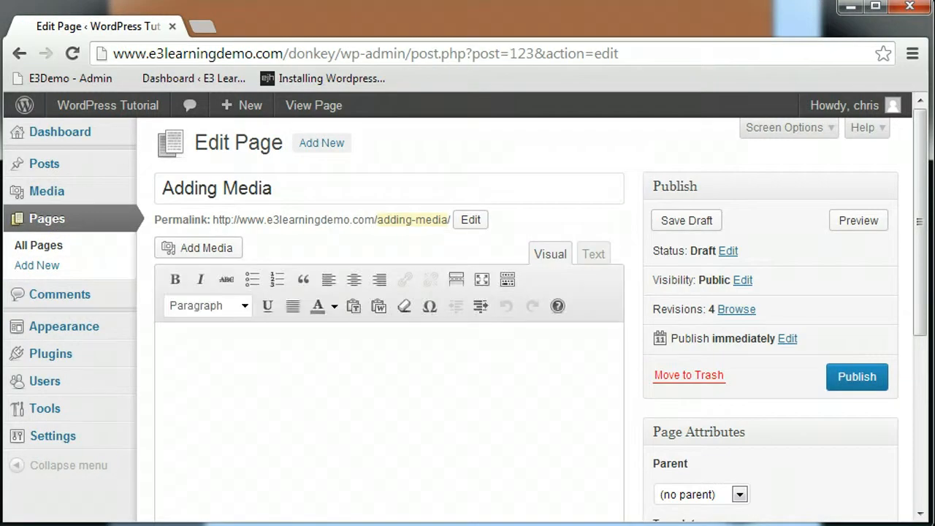
mouse_move(158, 415)
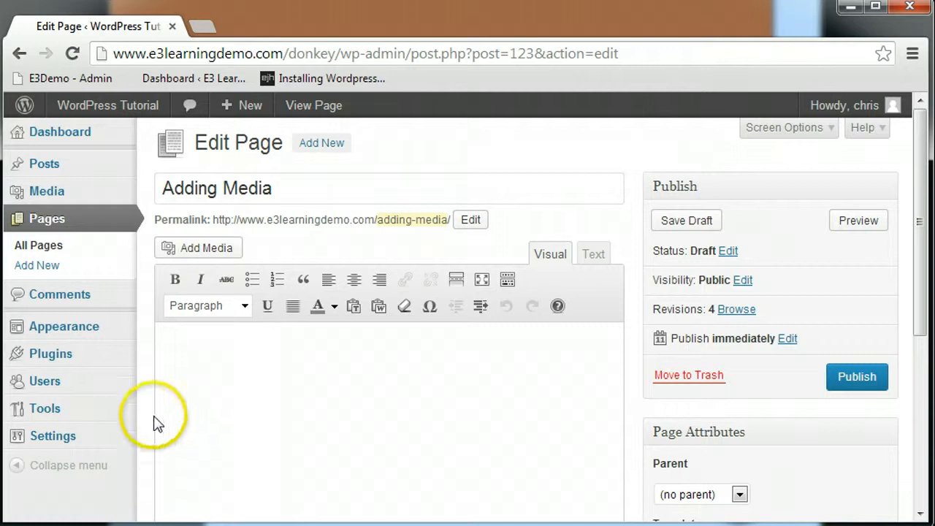
mouse_move(198, 248)
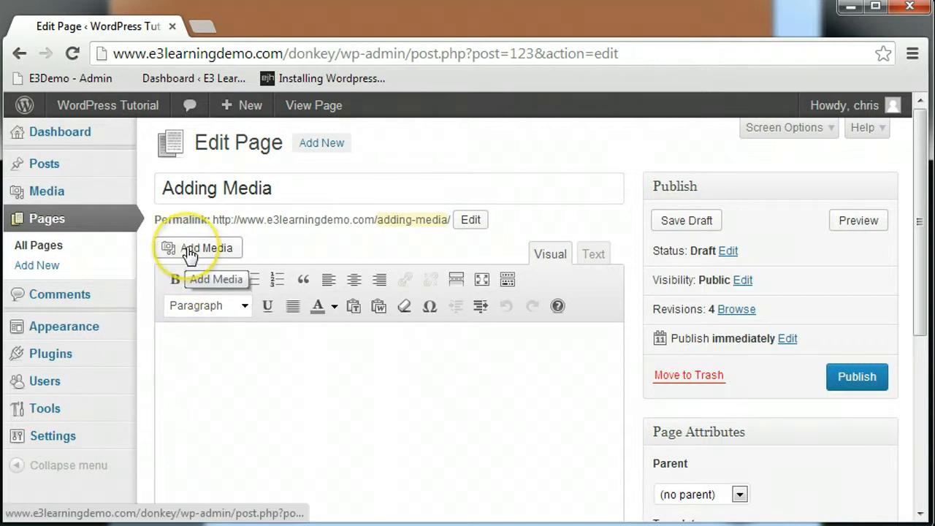
Open the Insert Media dialog showing the Media Library tab.
left_click(198, 248)
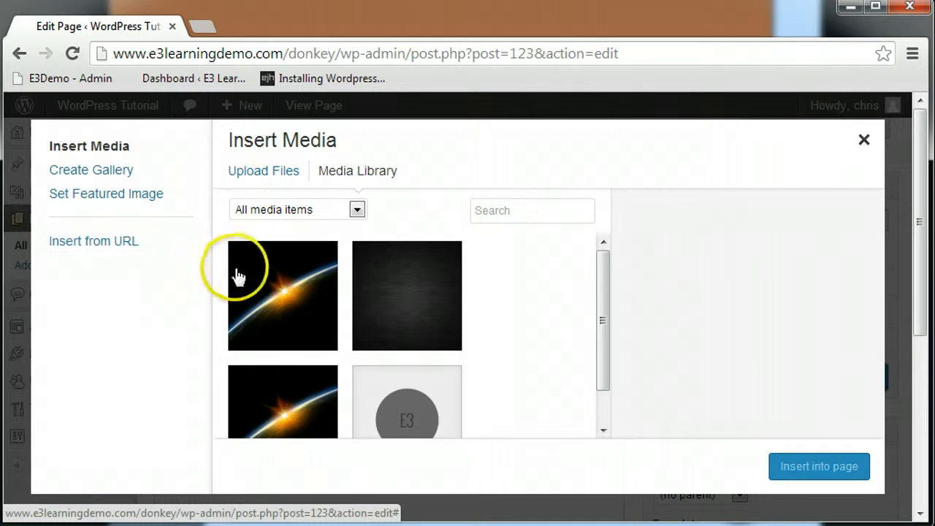
mouse_move(302, 382)
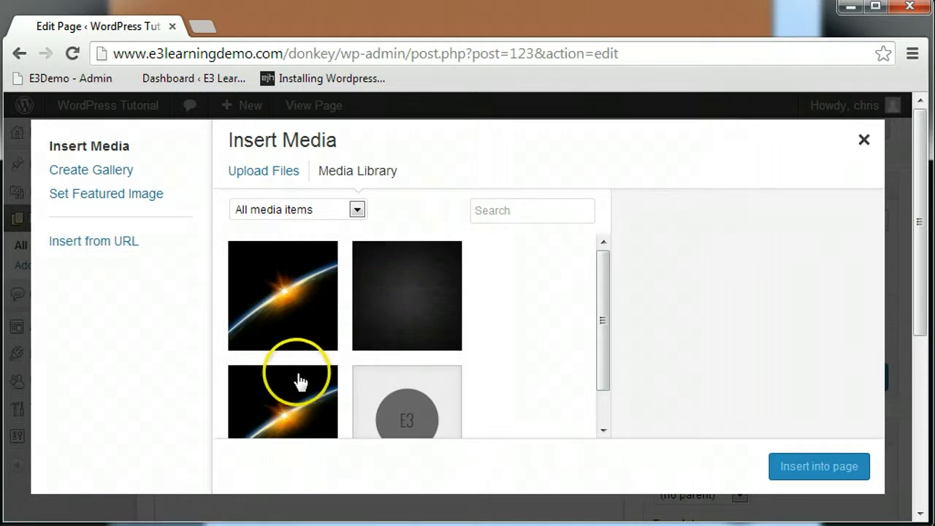
mouse_move(510, 348)
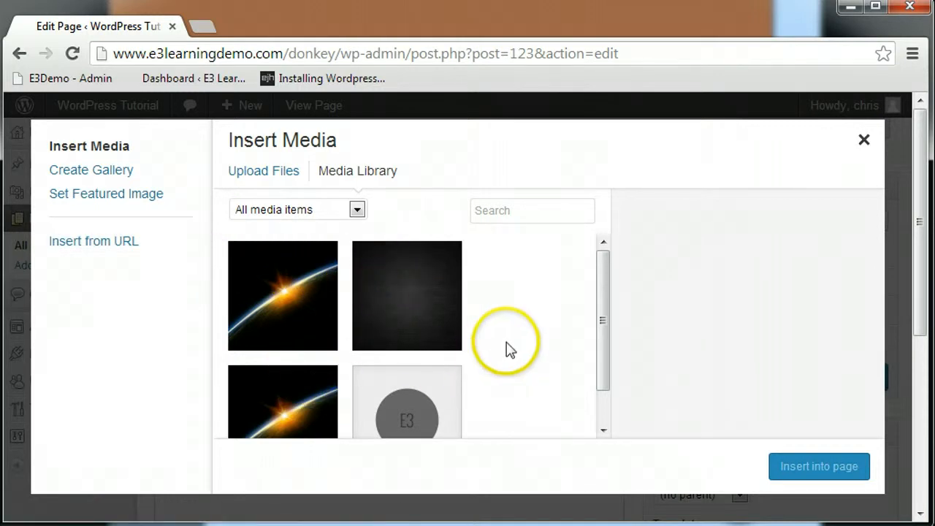
mouse_move(523, 343)
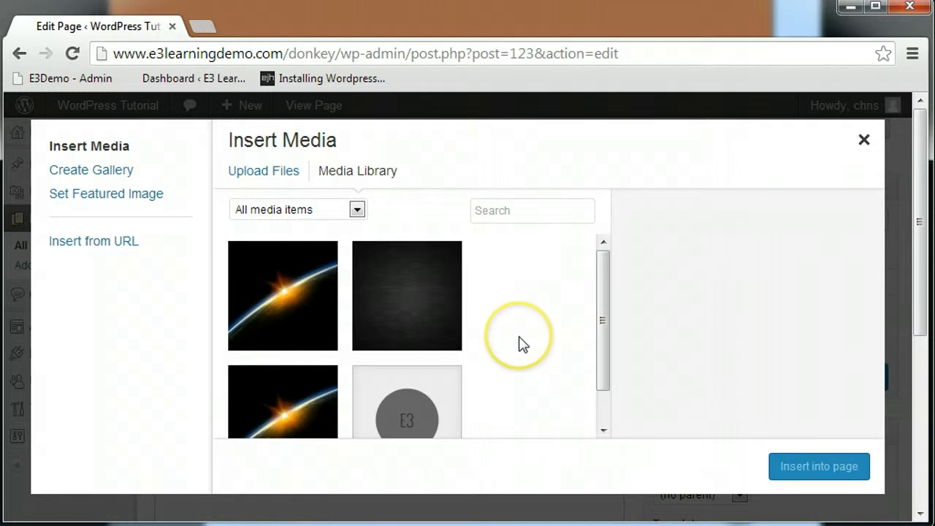
mouse_move(384, 292)
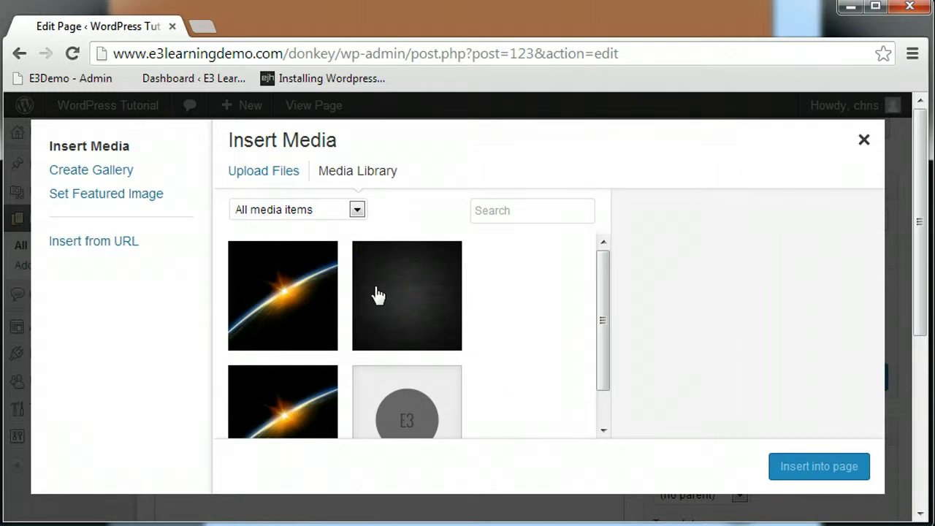
left_click(357, 209)
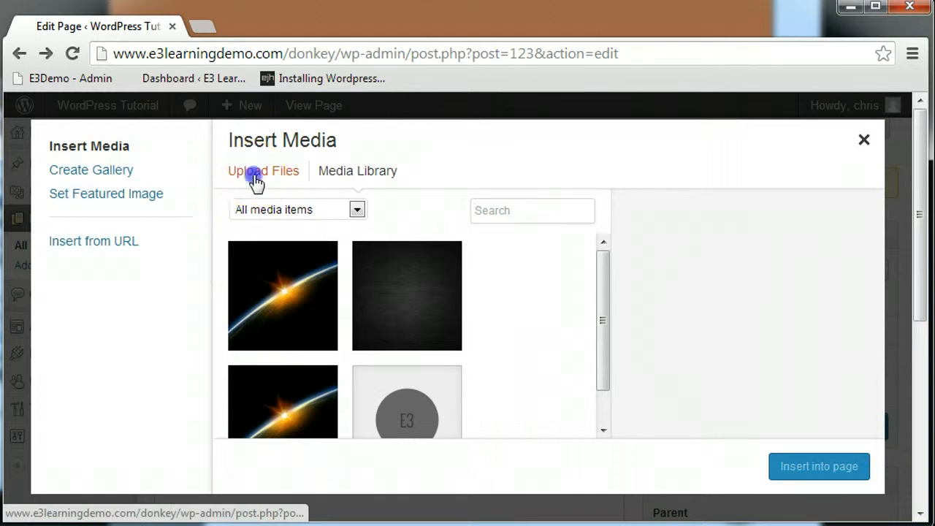
Drag toolbox.txt from Explorer into the library, then go back to Upload Files.
left_click(263, 170)
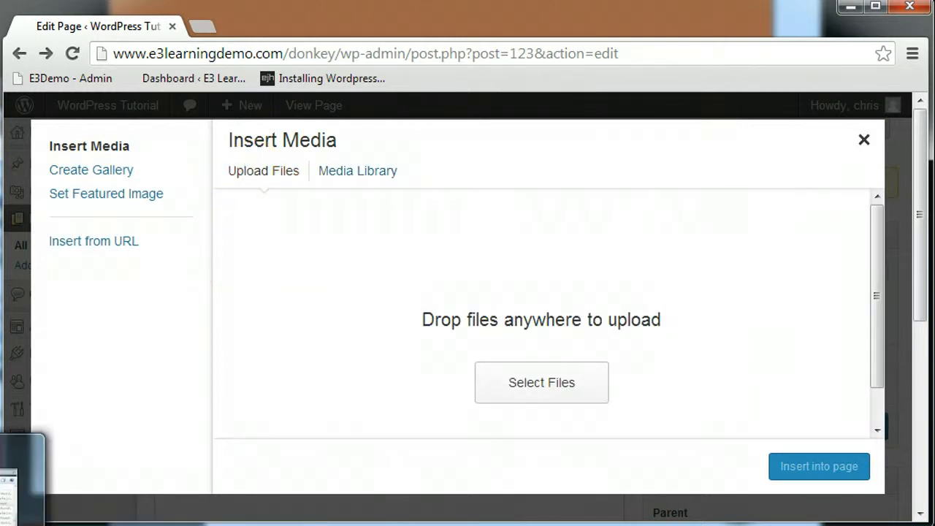
left_click(541, 382)
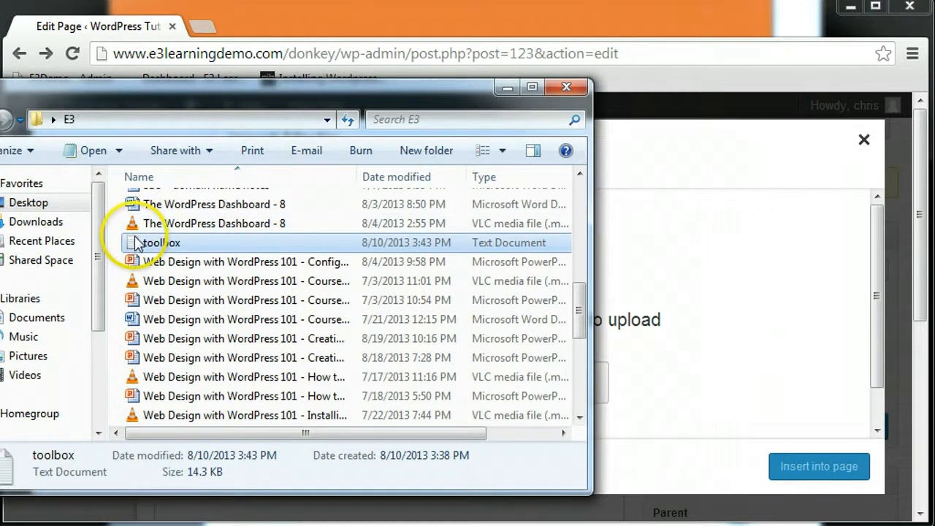
left_click_drag(139, 242, 712, 321)
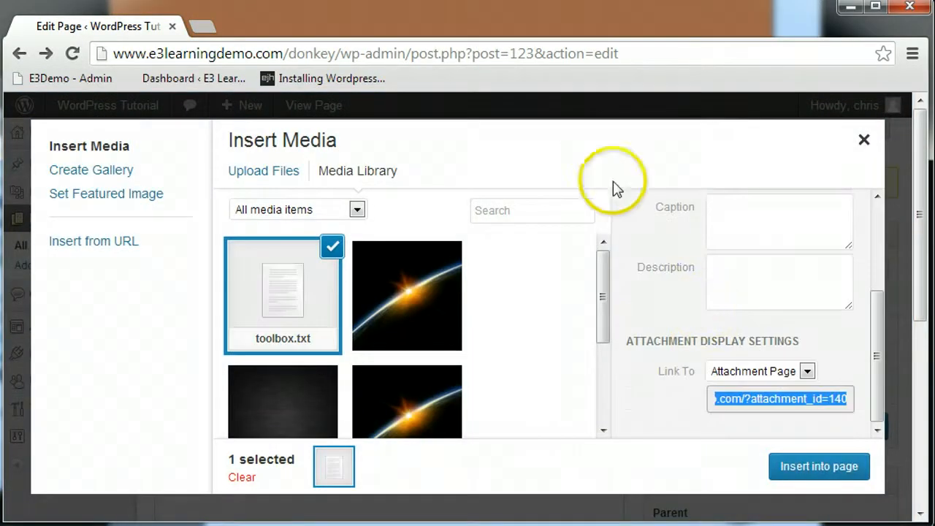
mouse_move(615, 185)
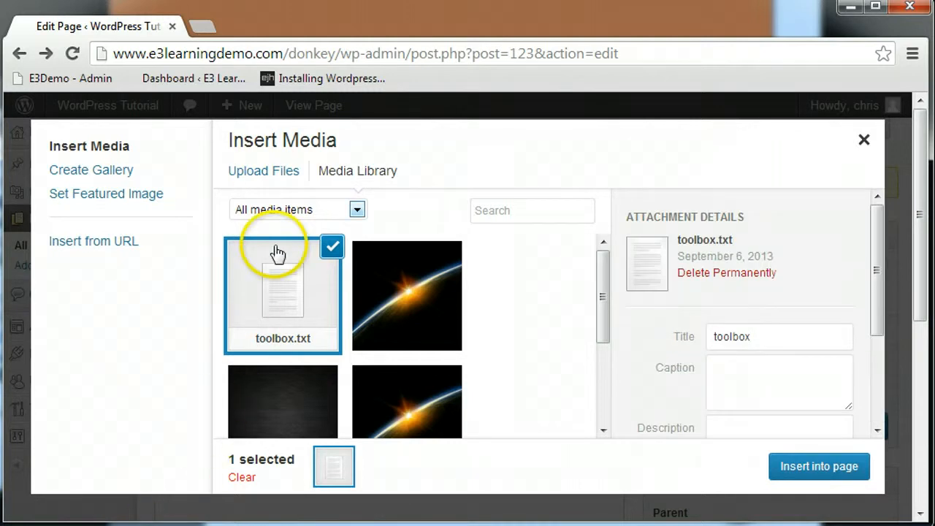
left_click(263, 170)
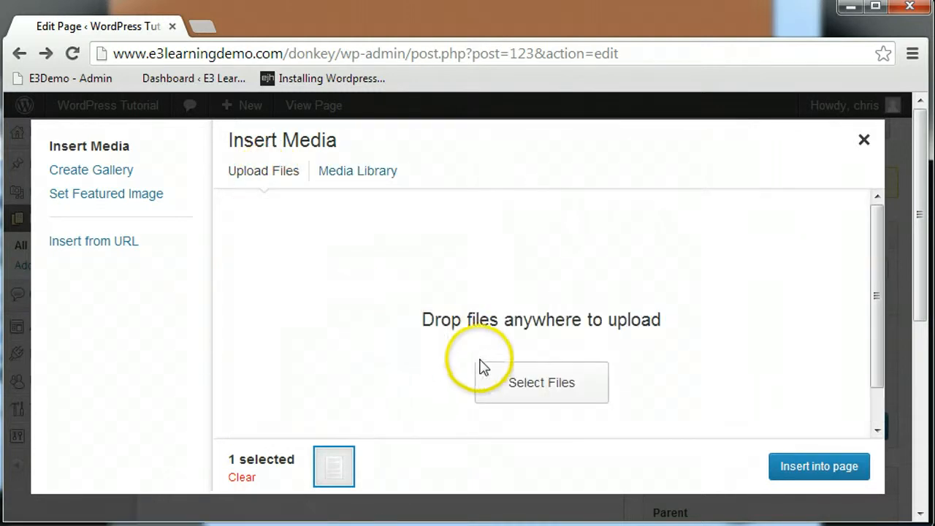
Upload footer_logo through Select Files so it joins toolbox.txt.
left_click(540, 382)
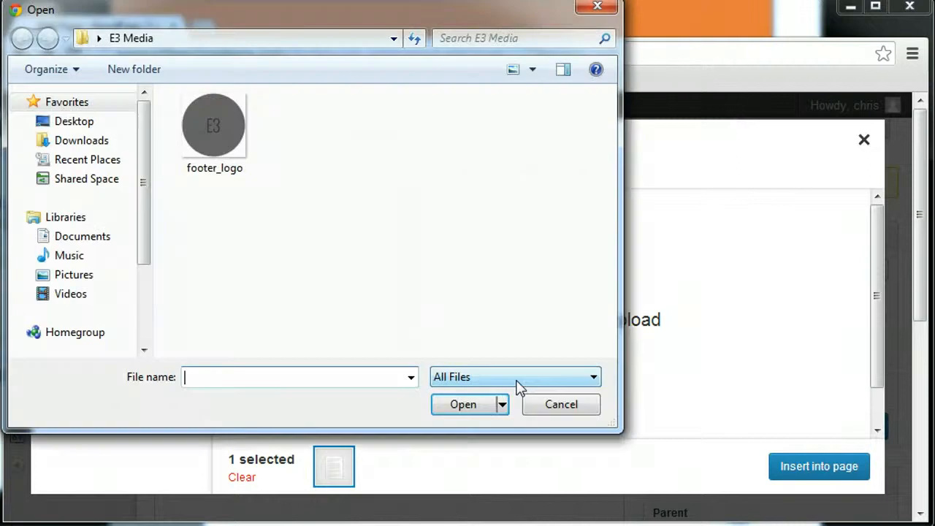
left_click(214, 125)
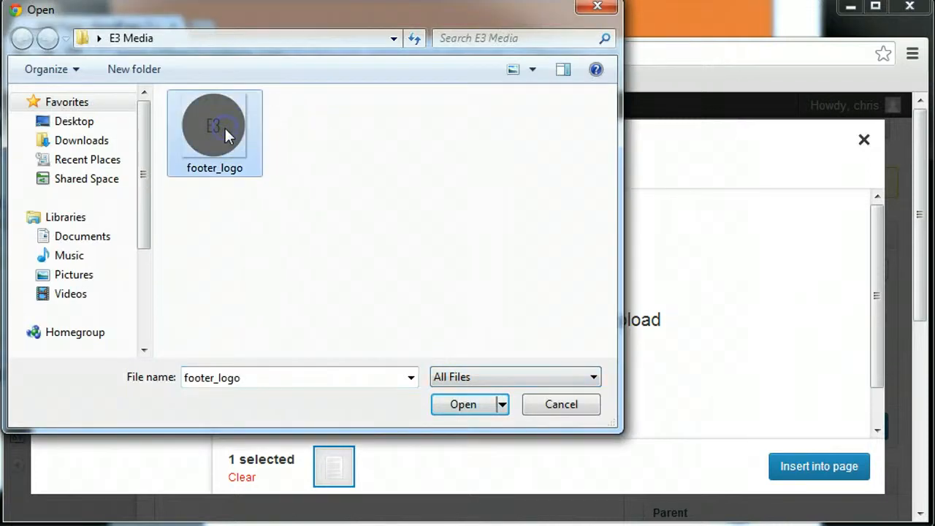
mouse_move(373, 232)
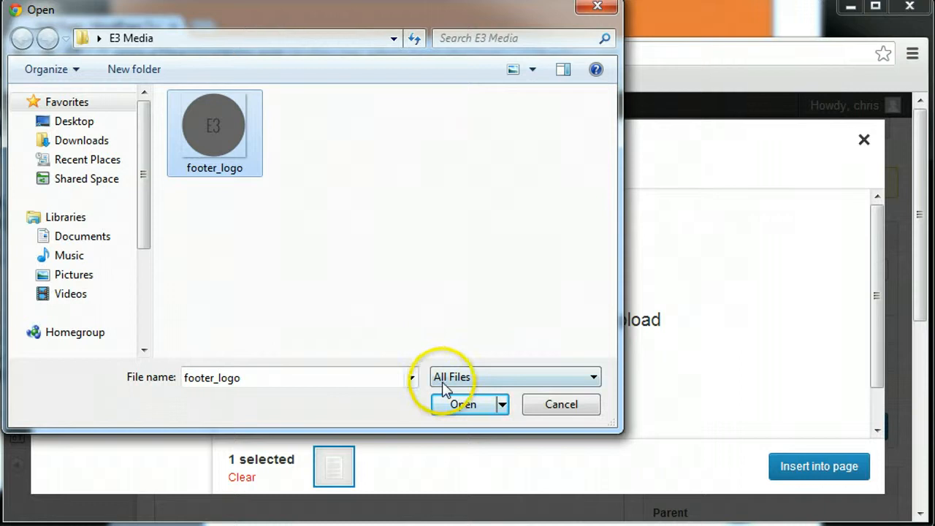
left_click(462, 404)
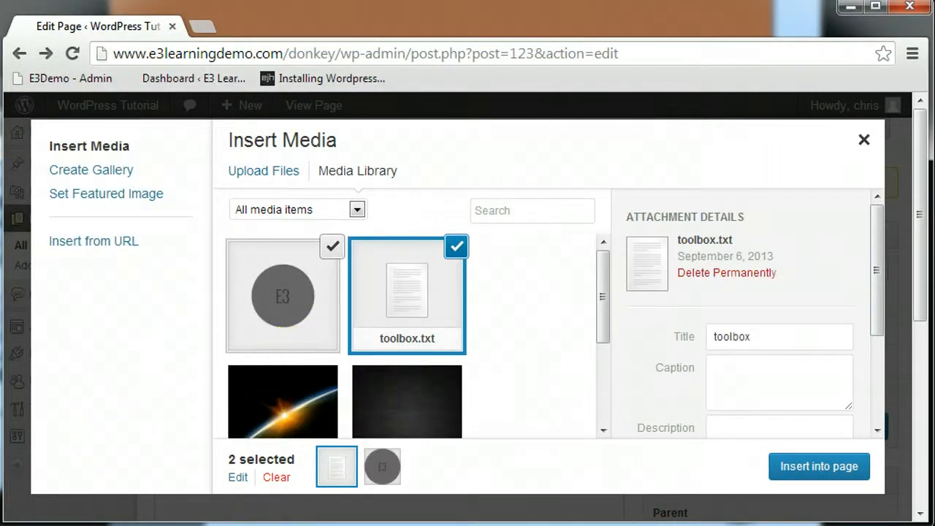
mouse_move(283, 296)
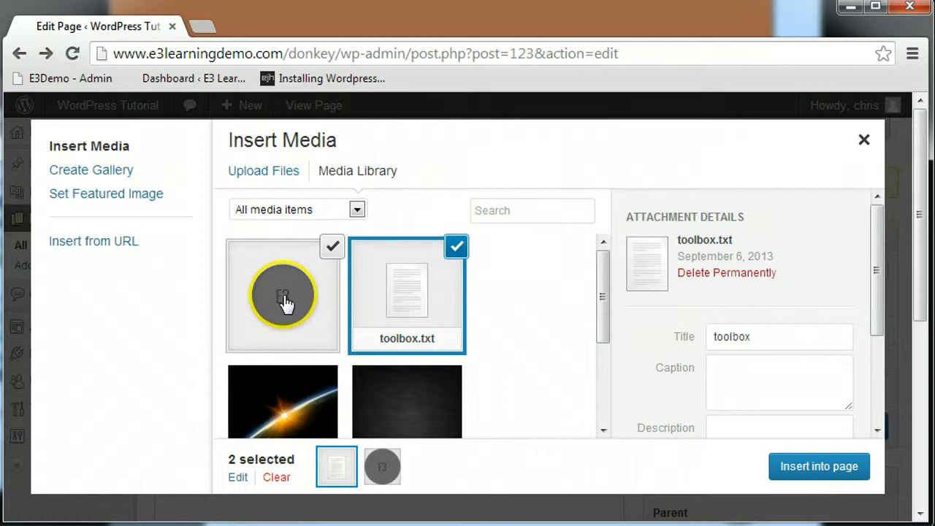
left_click(283, 295)
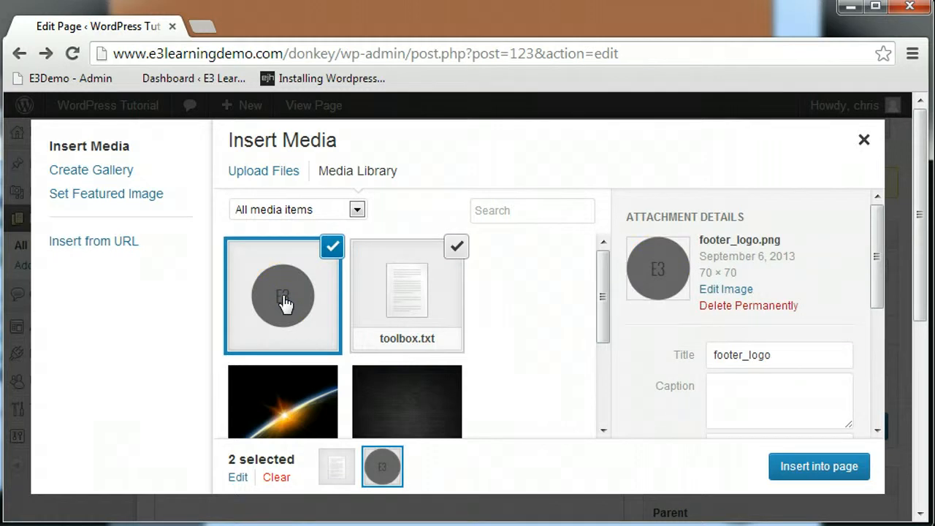
mouse_move(701, 471)
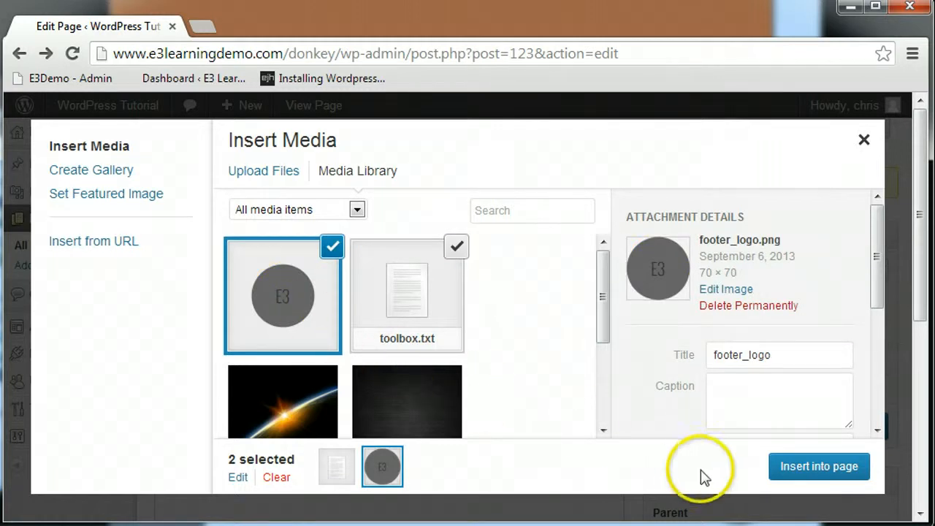
mouse_move(817, 355)
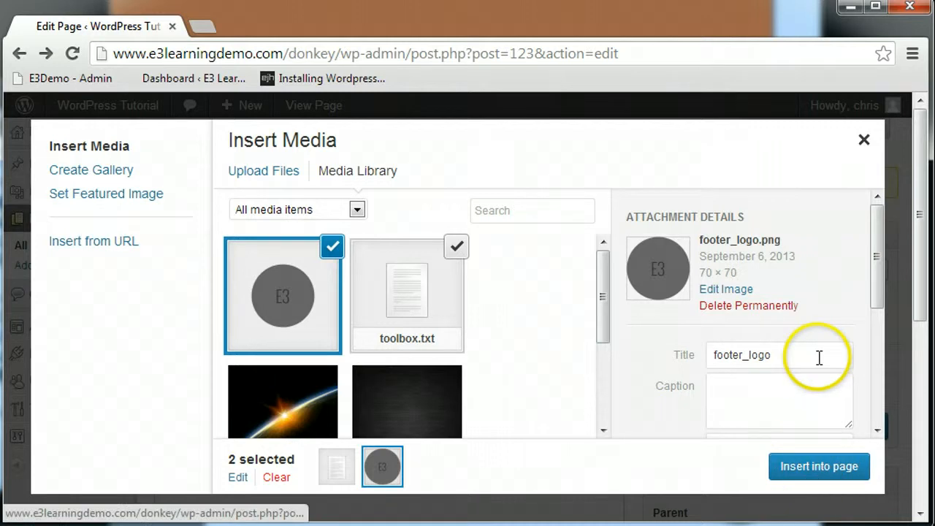
mouse_move(776, 232)
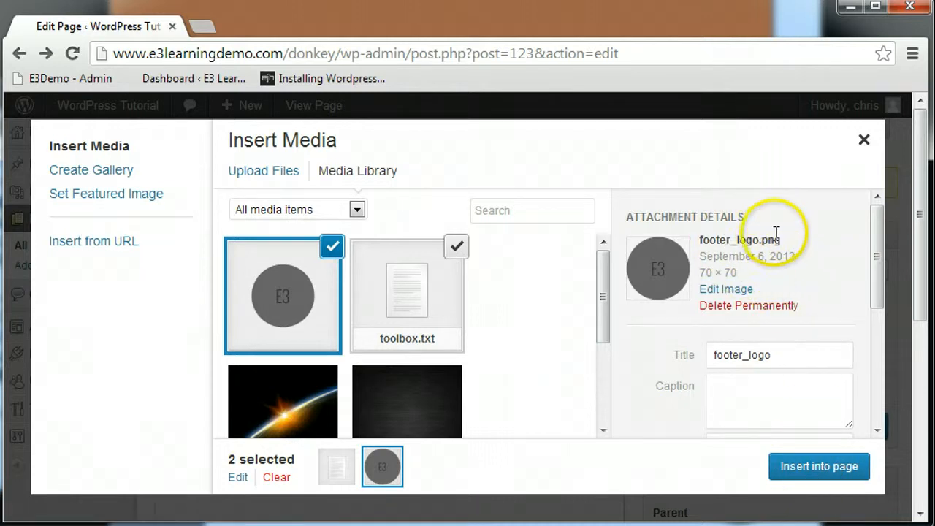
mouse_move(796, 244)
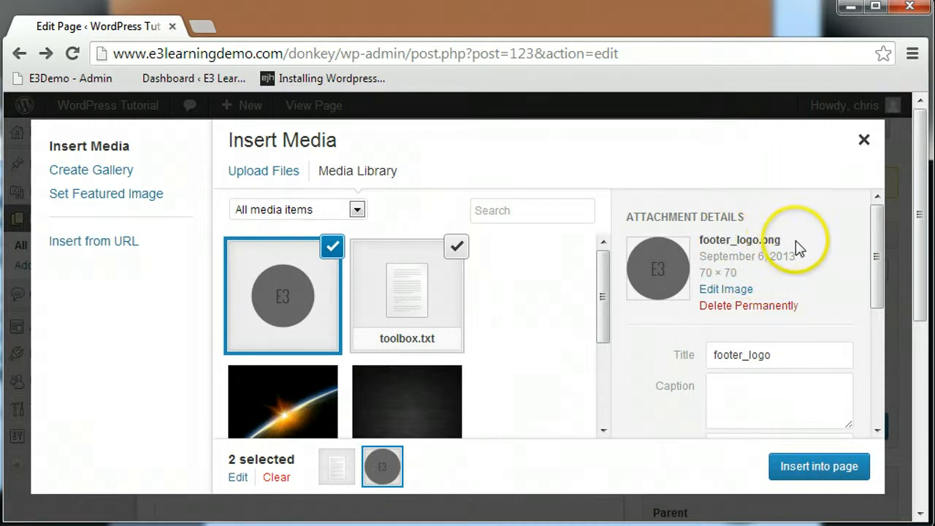
mouse_move(816, 277)
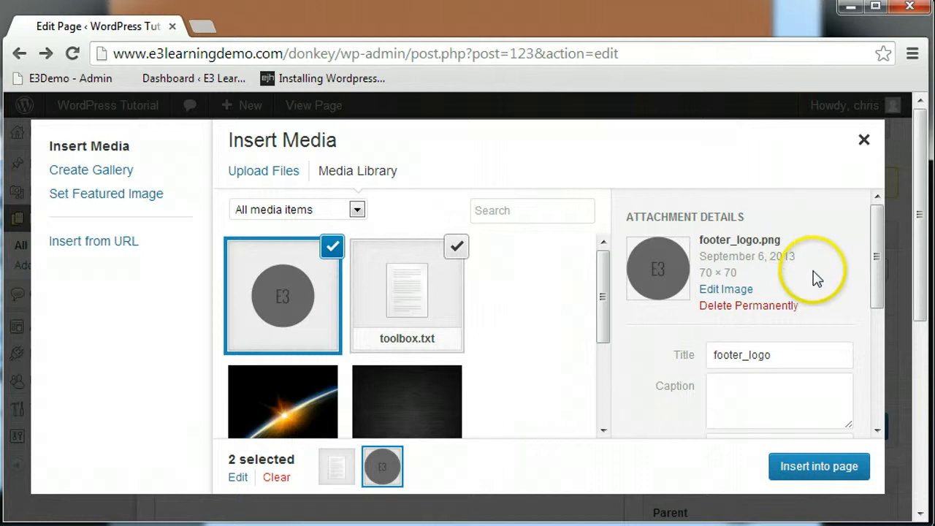
mouse_move(701, 343)
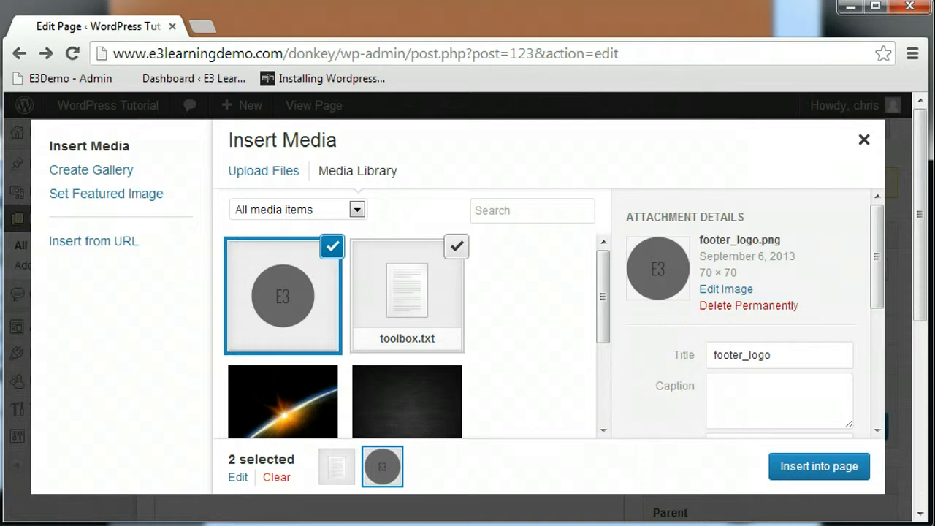
mouse_move(595, 512)
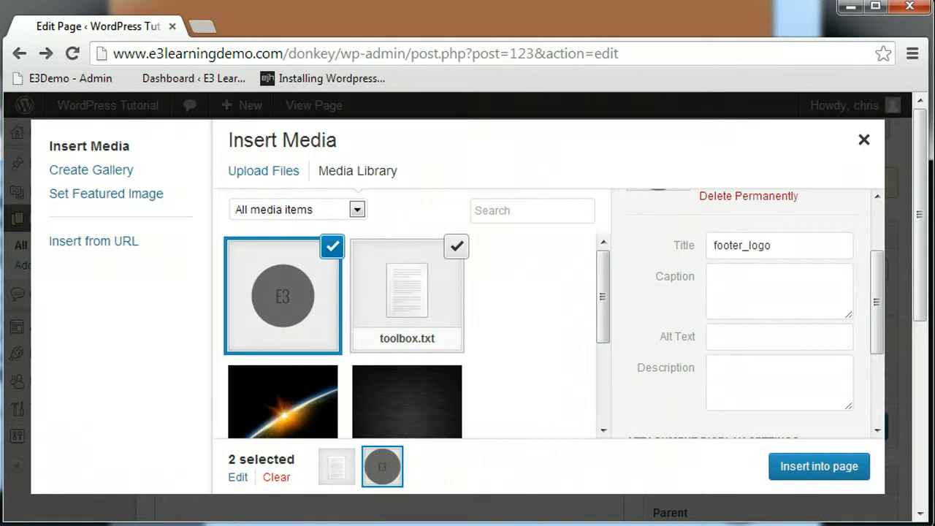
Set the logo's Attachment Display Settings to Center alignment and Link To None.
scroll("down", 3)
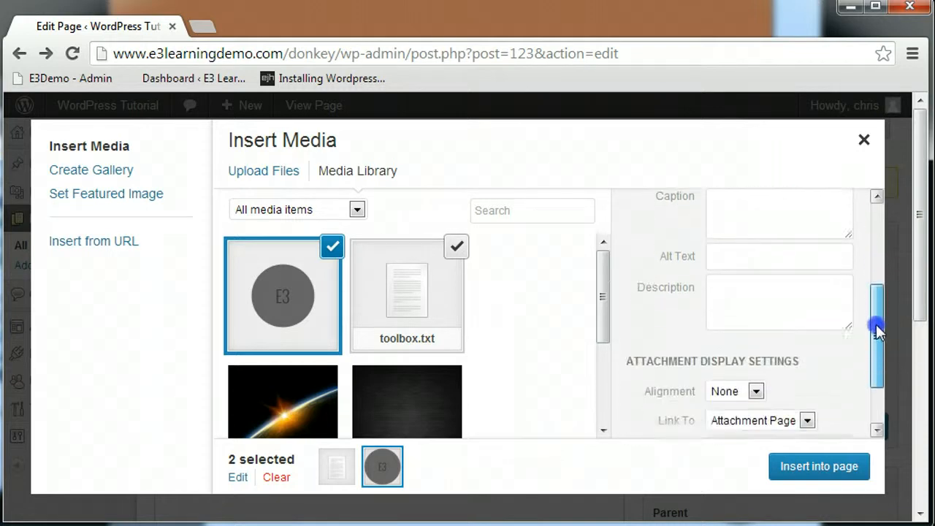
scroll("down", 3)
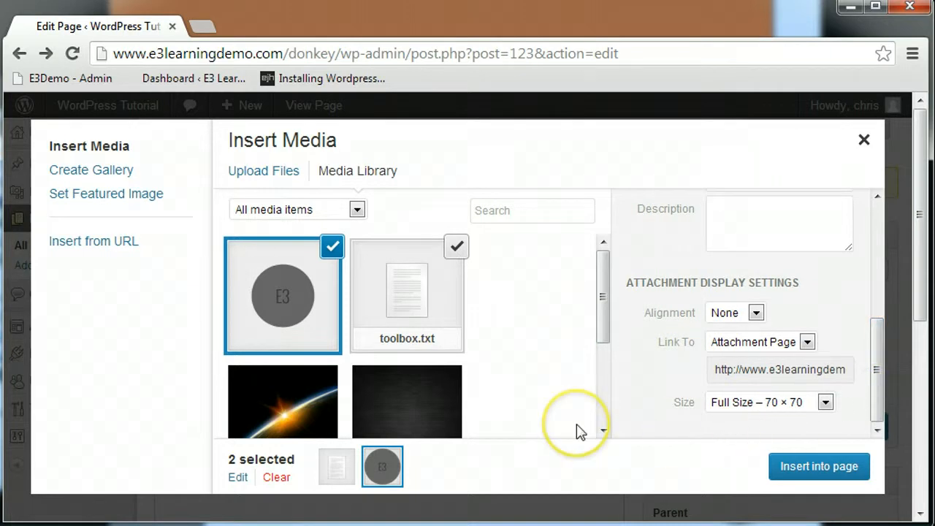
left_click(734, 313)
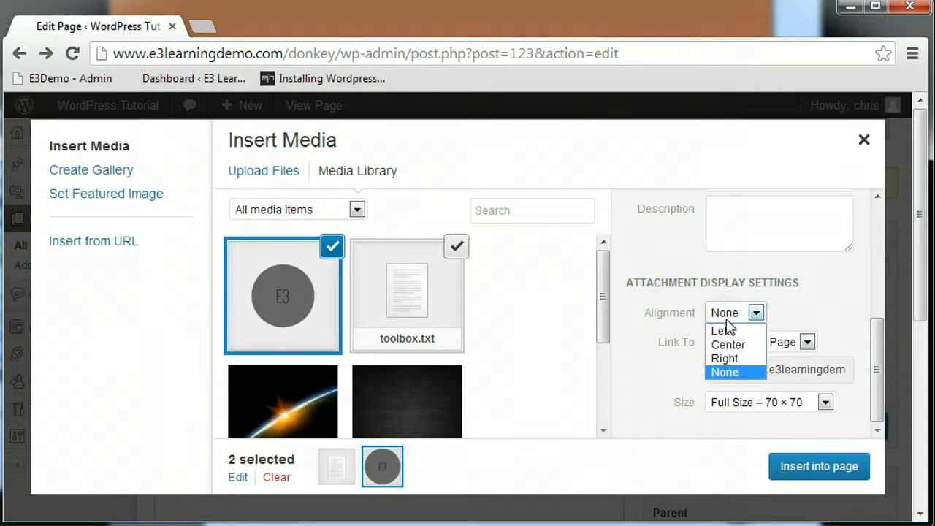
left_click(727, 344)
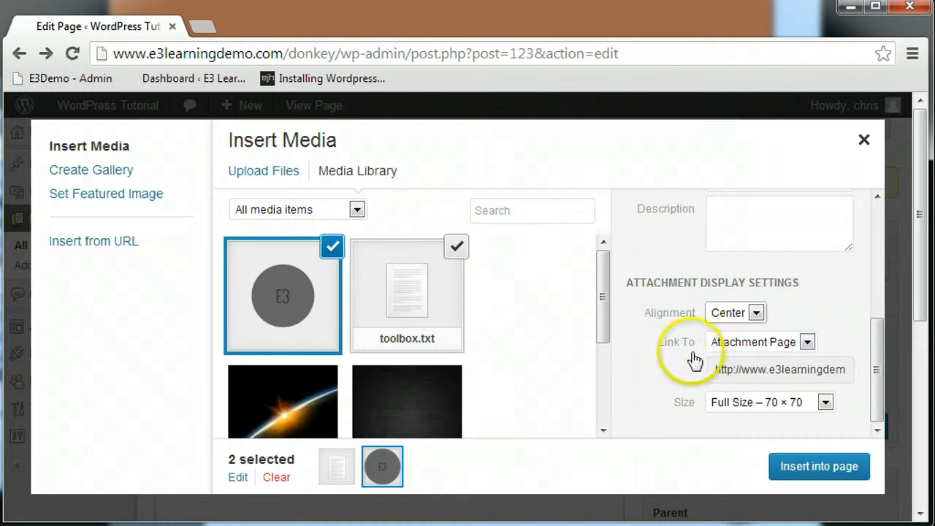
left_click(807, 341)
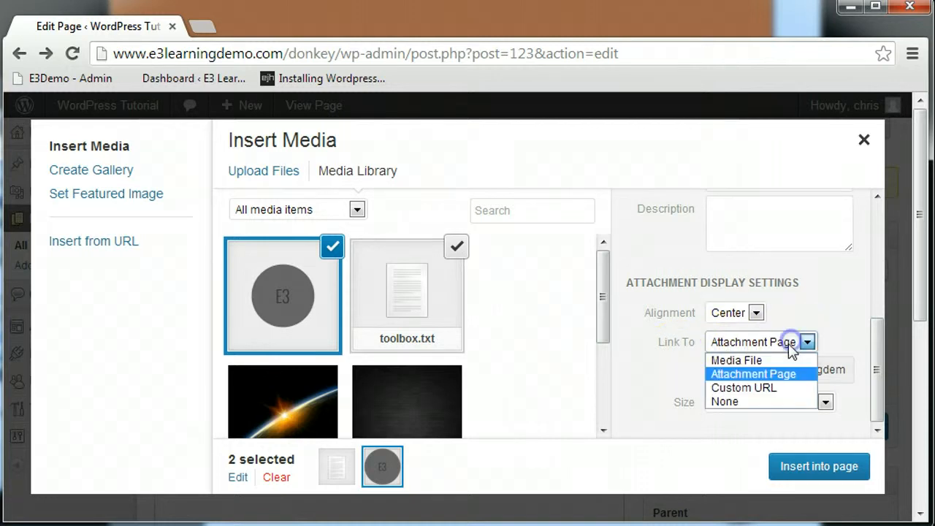
left_click(723, 401)
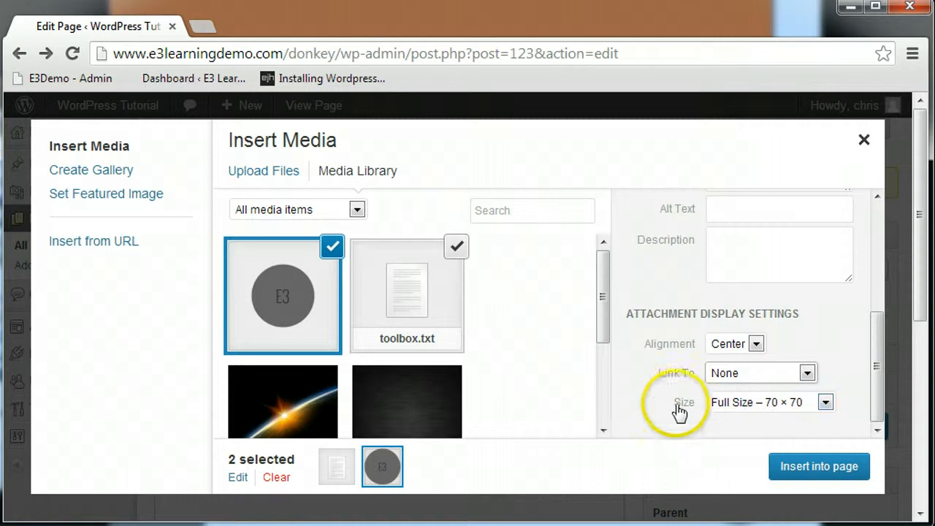
mouse_move(638, 382)
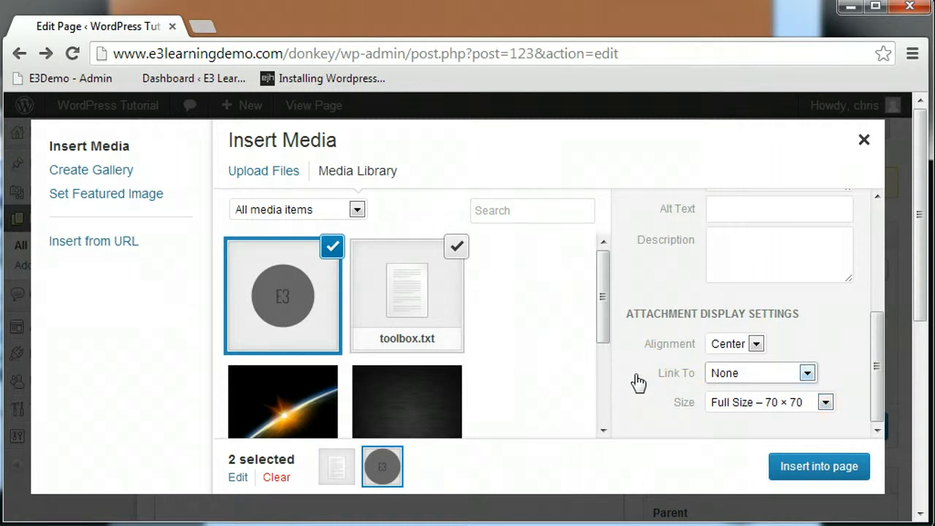
mouse_move(511, 467)
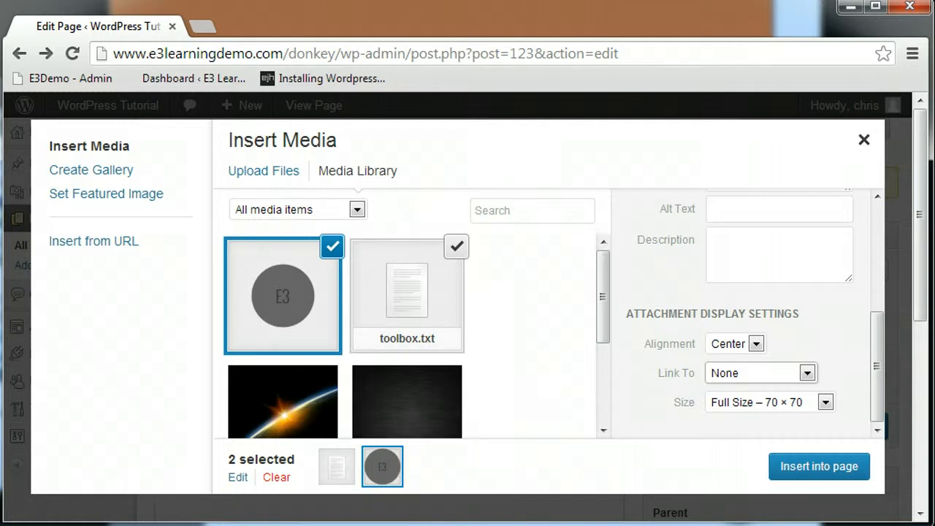
mouse_move(539, 468)
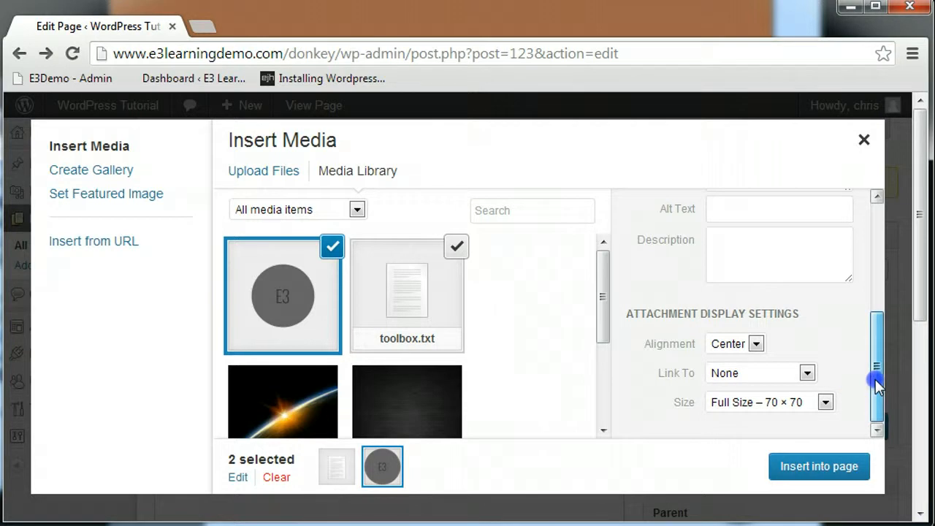
Select the sunrise banner E3-Media-YouTube-Background1.png (213 × 120) instead.
scroll("up", 3)
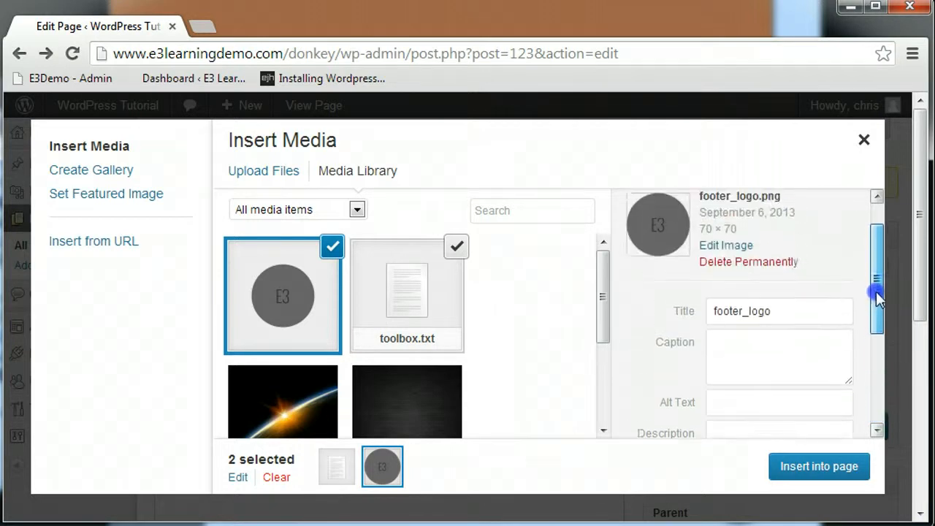
scroll("up", 3)
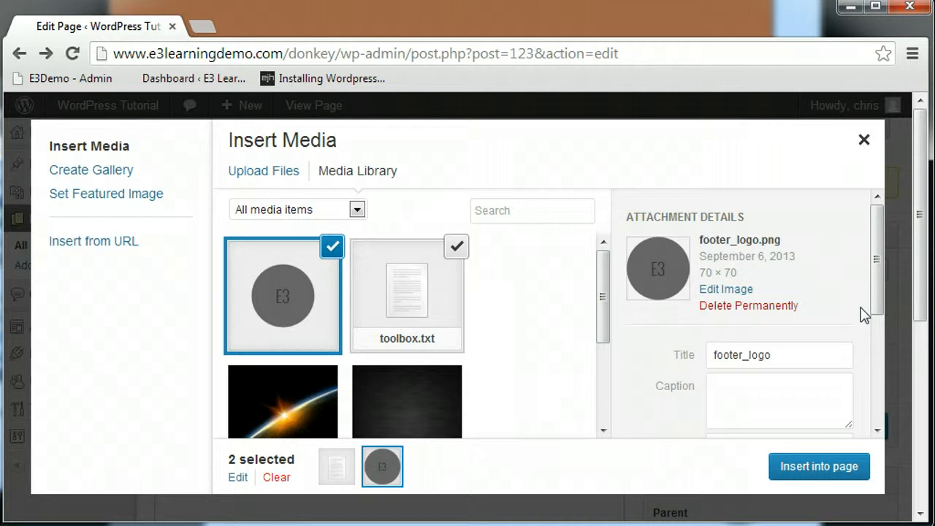
mouse_move(287, 398)
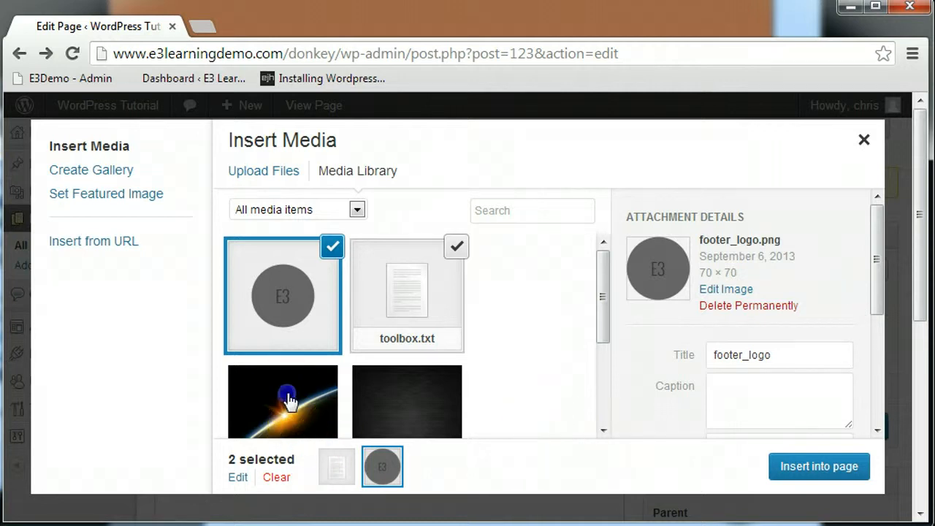
left_click(283, 400)
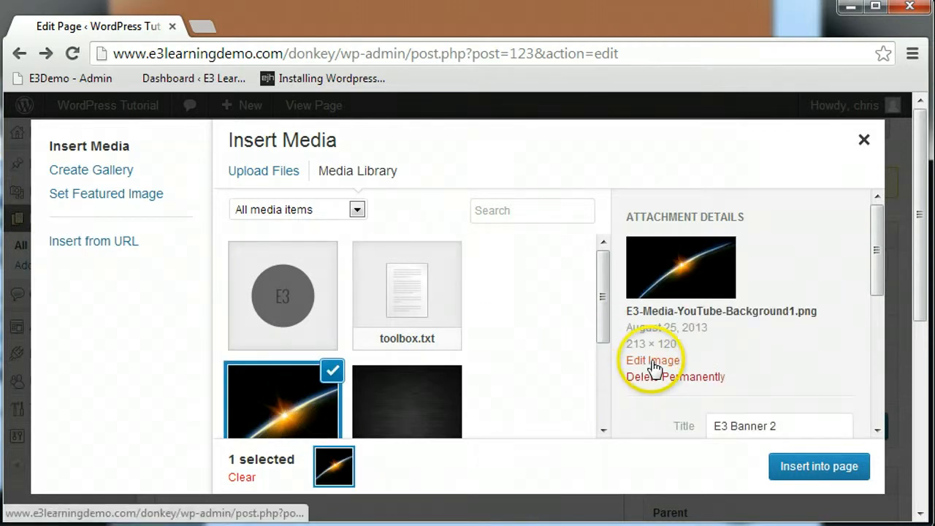
Open the E3 Banner 2 image's Edit Media page in a new tab.
left_click(652, 360)
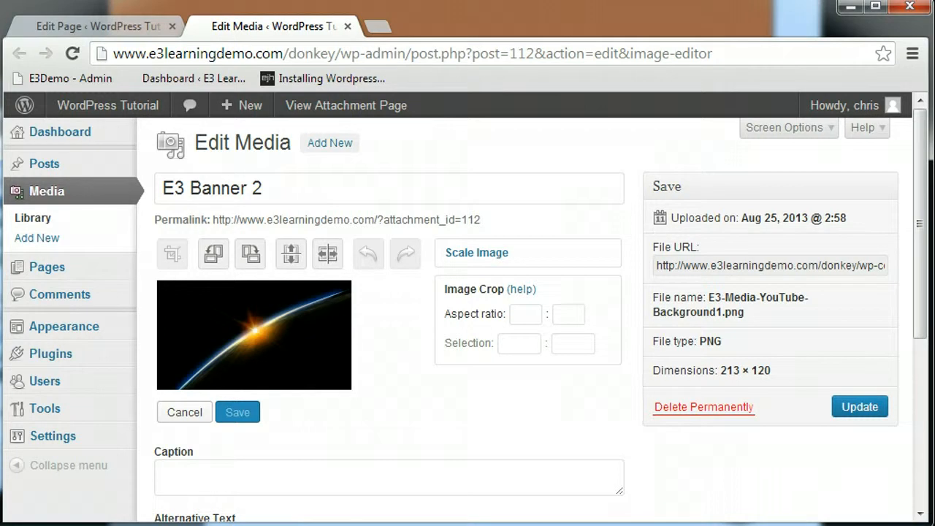
mouse_move(204, 327)
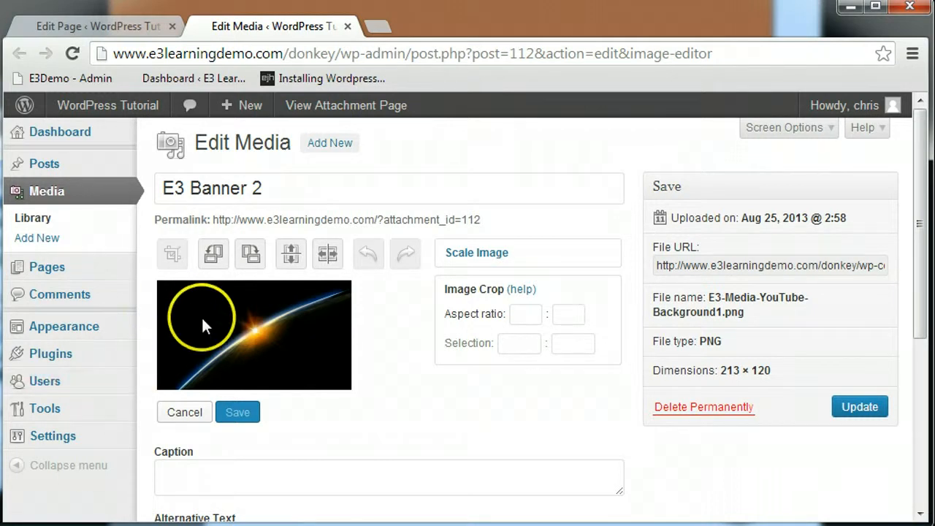
Set a 1:1 aspect ratio and place an 80 × 80 crop selection over the sunrise.
left_click_drag(212, 300, 270, 372)
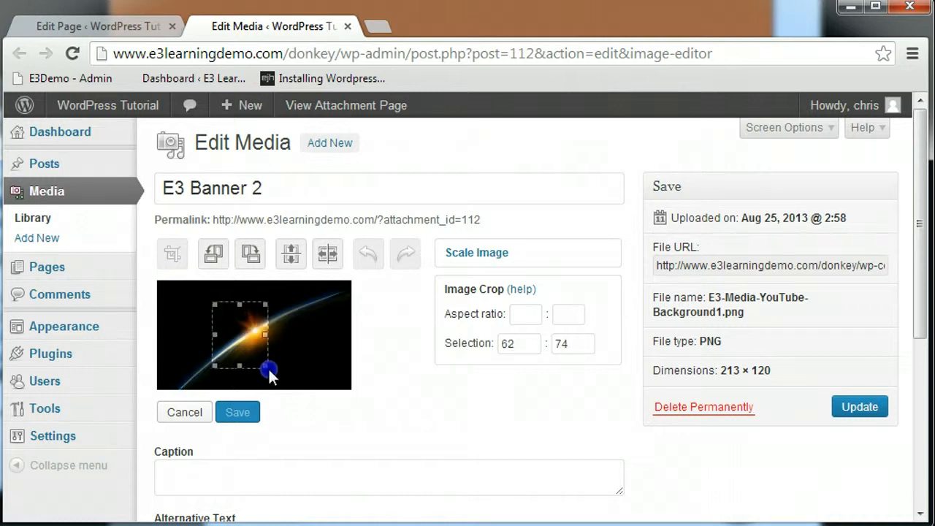
left_click_drag(271, 371, 298, 364)
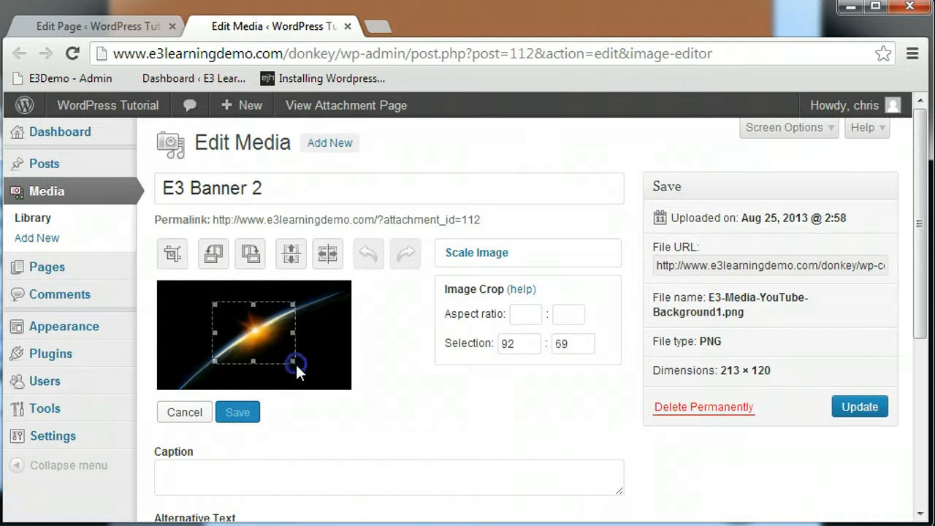
mouse_move(479, 303)
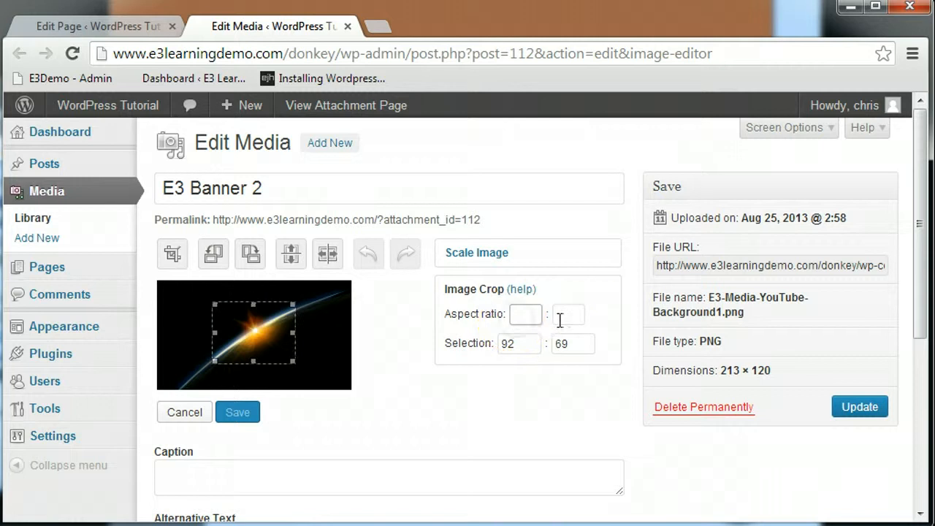
type("1")
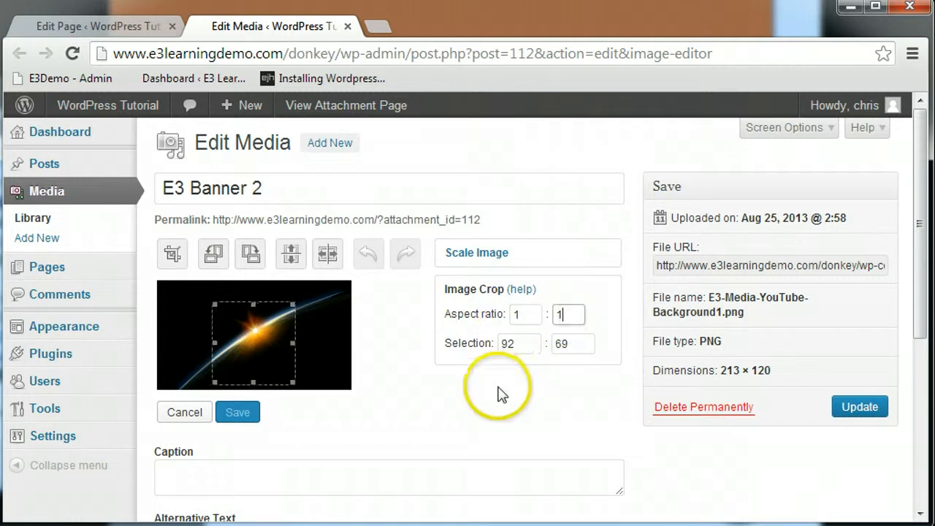
mouse_move(266, 342)
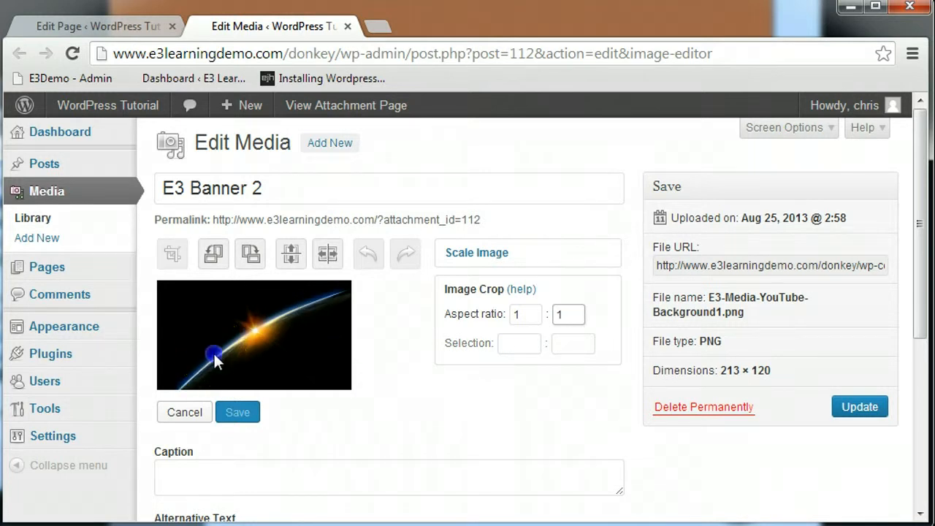
left_click_drag(216, 359, 289, 323)
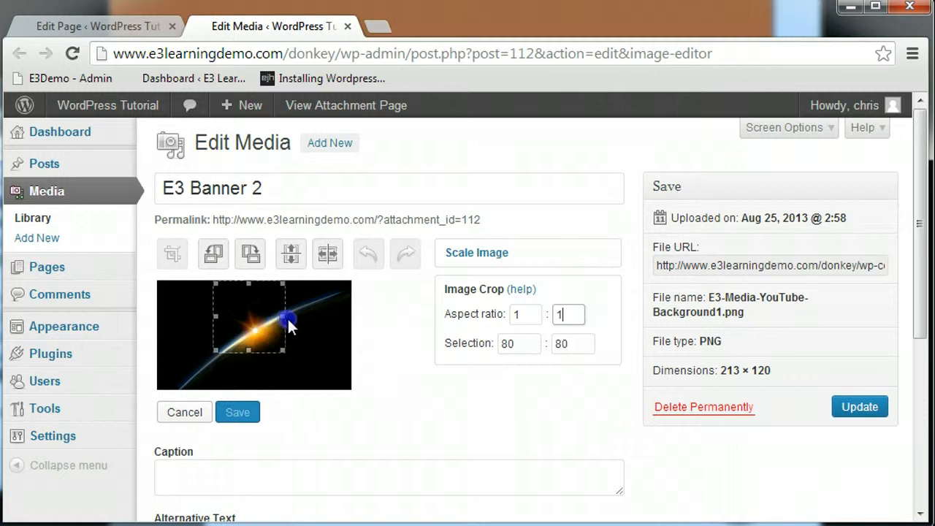
left_click_drag(291, 325, 262, 334)
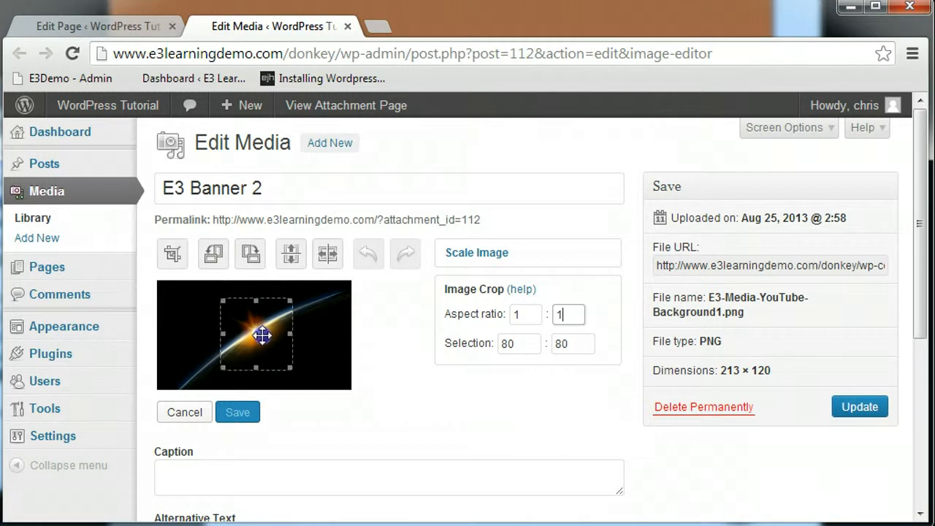
mouse_move(391, 376)
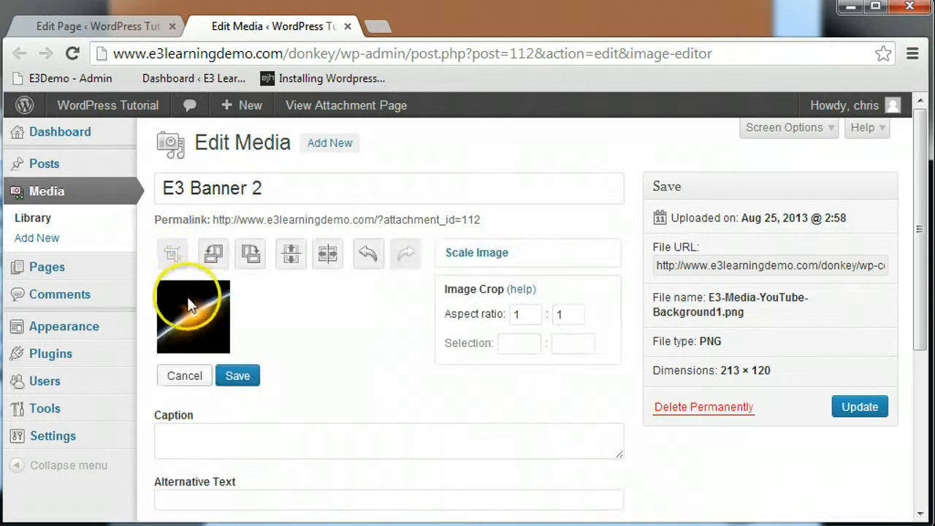
mouse_move(261, 321)
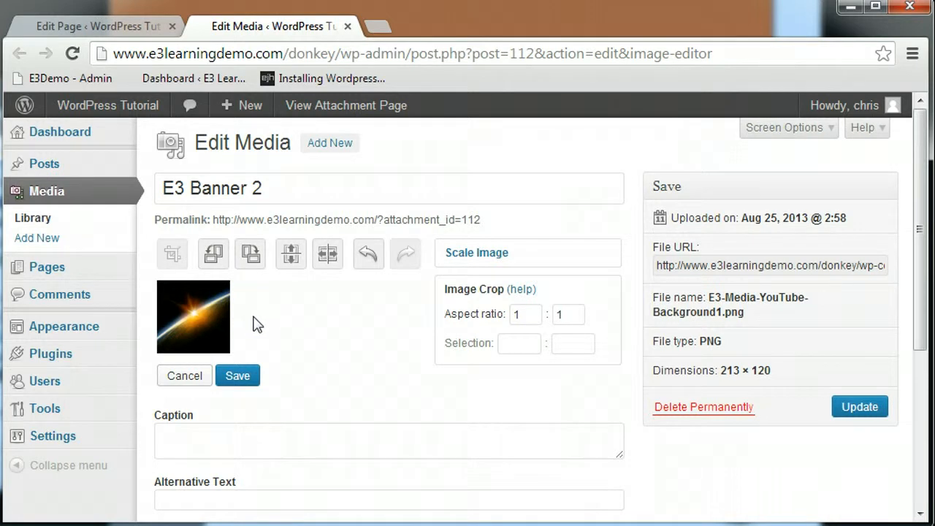
mouse_move(574, 358)
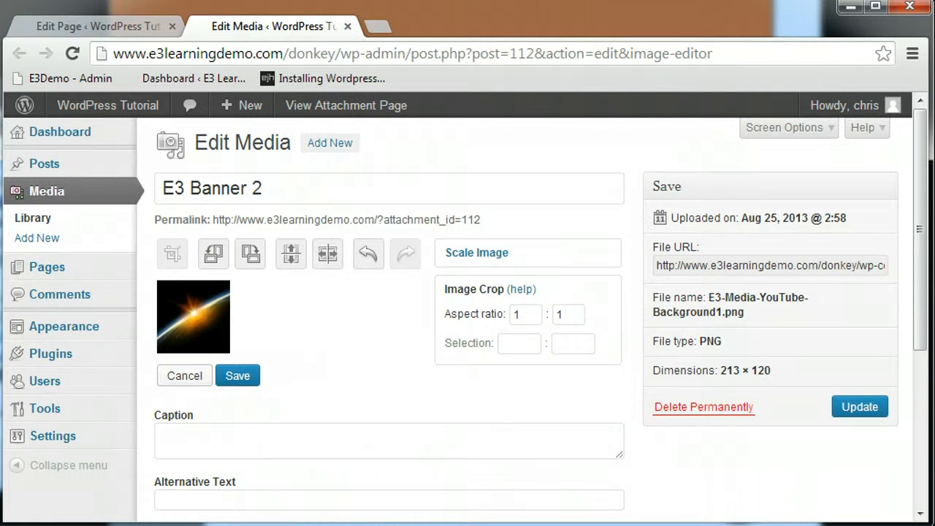
mouse_move(188, 294)
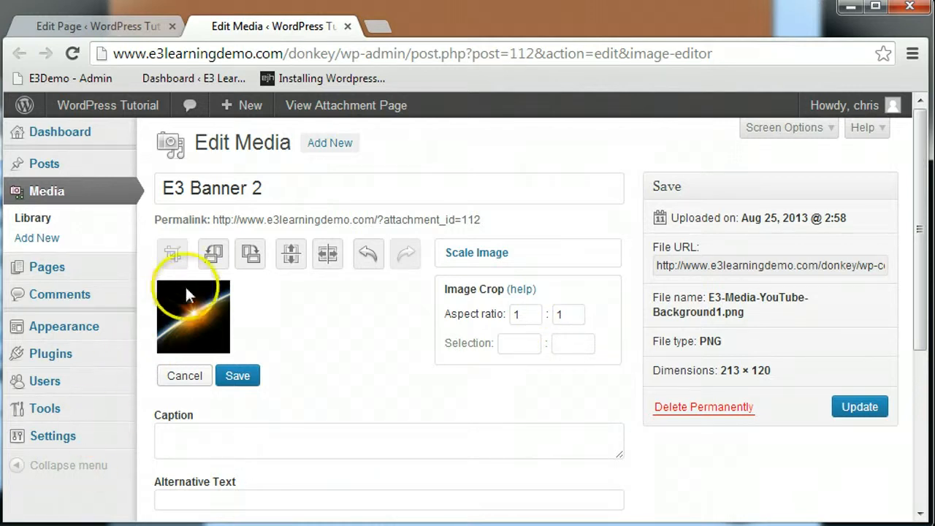
left_click(213, 254)
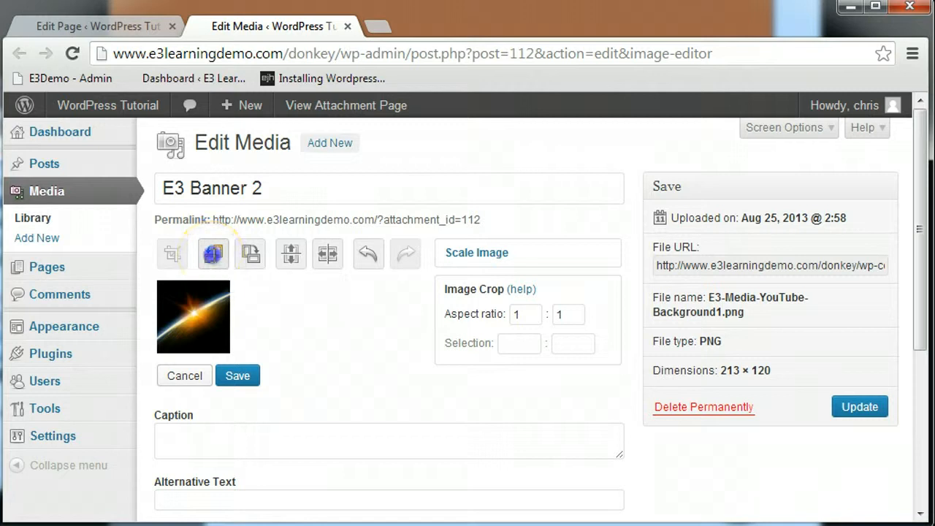
left_click(250, 254)
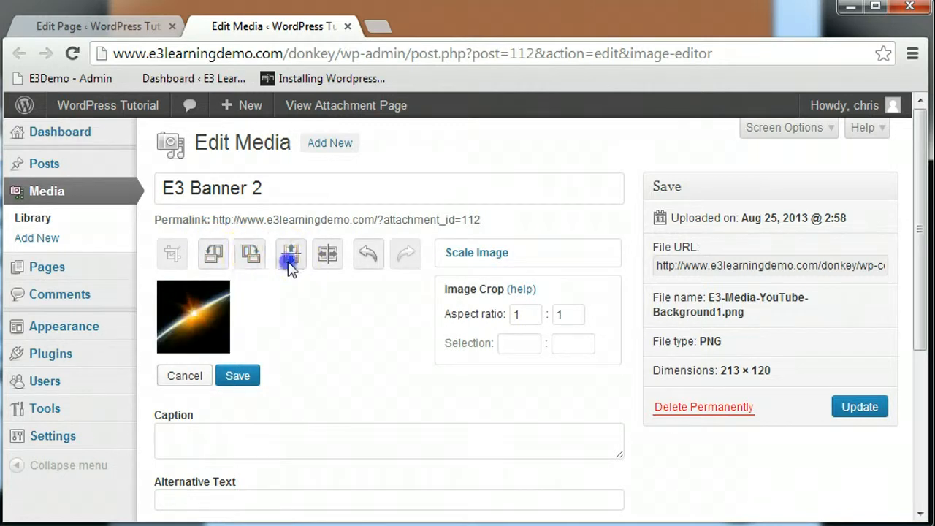
left_click(291, 254)
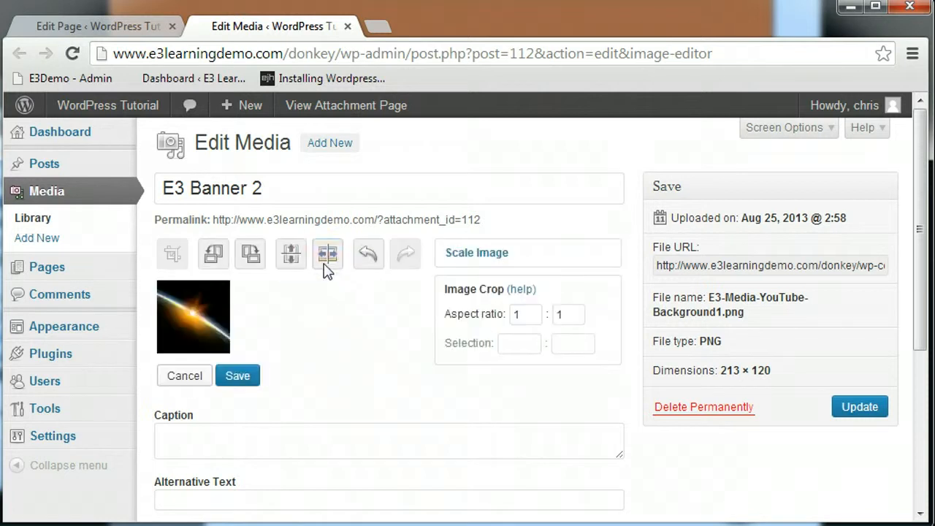
left_click(368, 252)
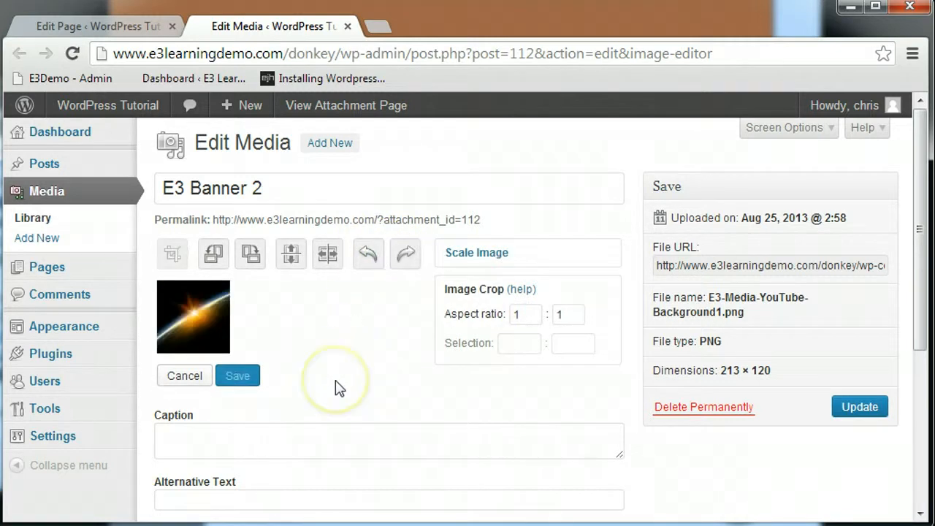
Scroll the image editor page while the 80 × 80 crop is saved.
scroll("down", 3)
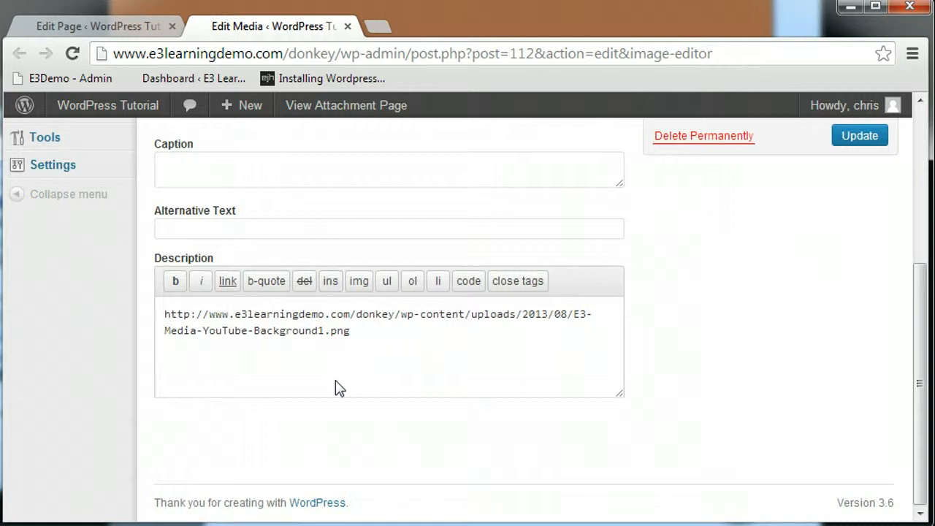
scroll("up", 3)
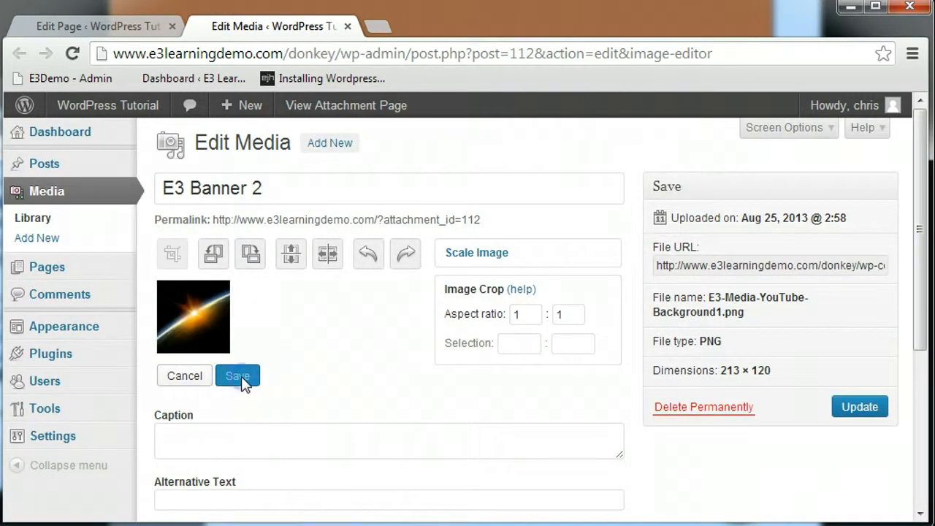
mouse_move(860, 406)
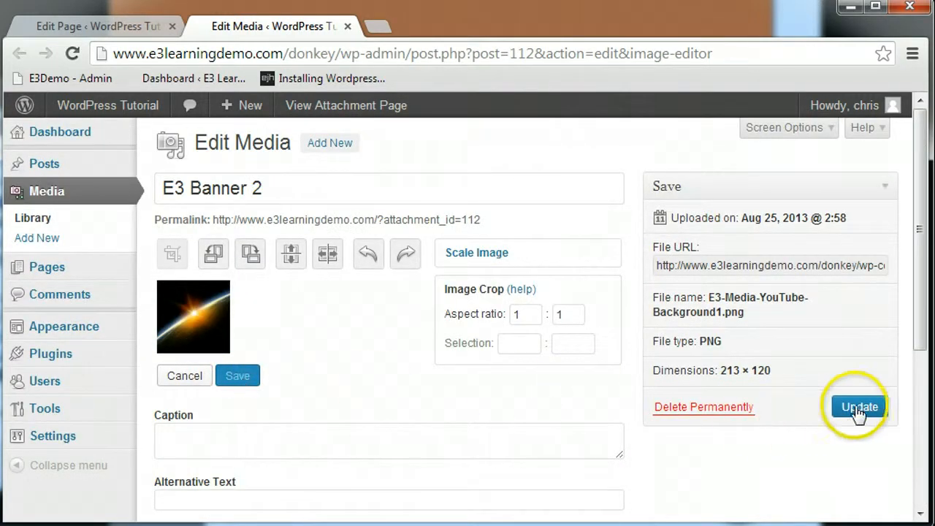
mouse_move(859, 407)
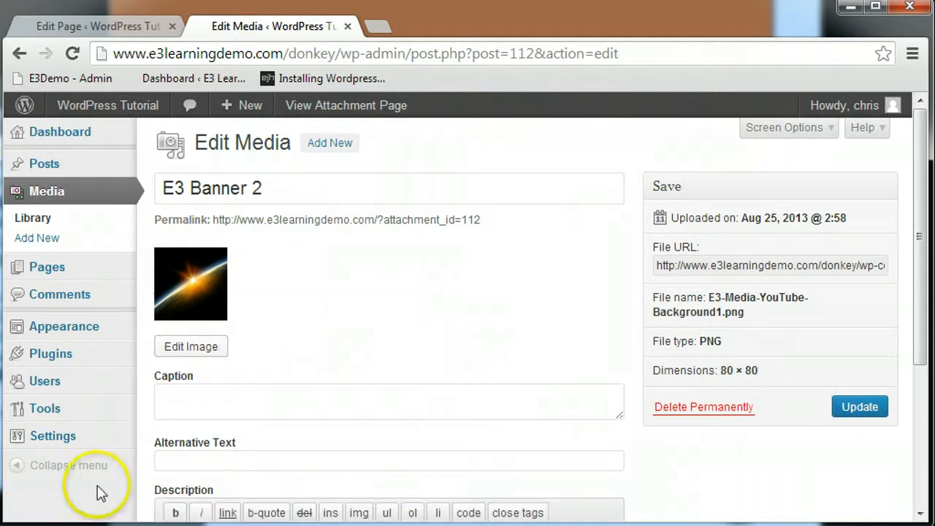
Return to the Adding Media editor tab and insert the selected cropped banner.
left_click(95, 26)
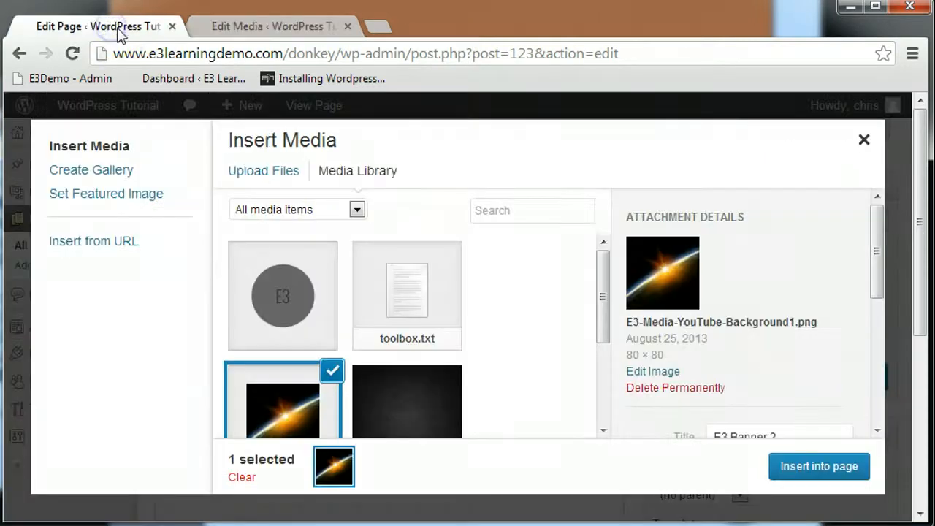
scroll("down", 3)
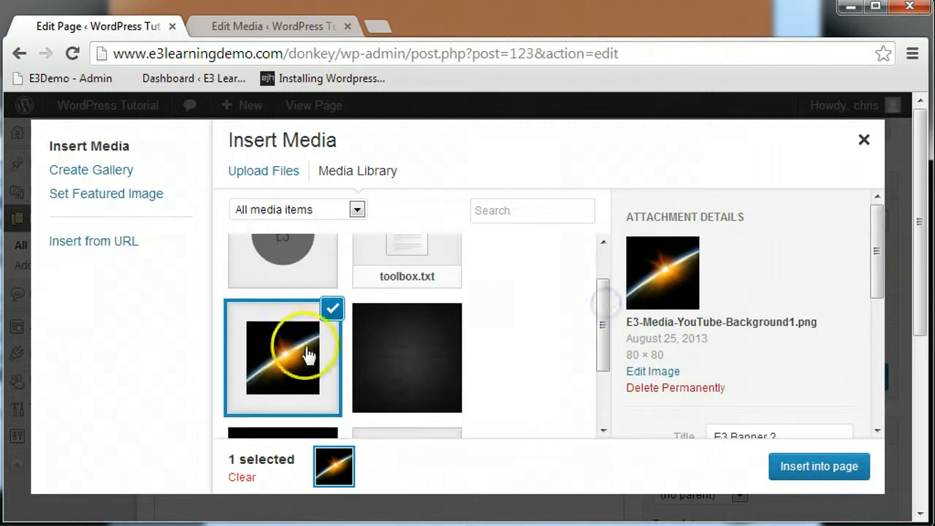
mouse_move(522, 329)
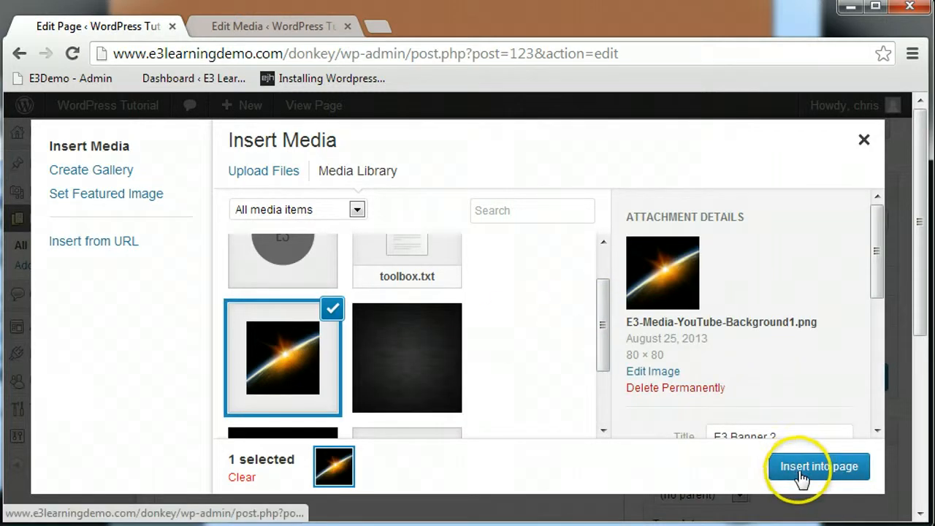
left_click(818, 466)
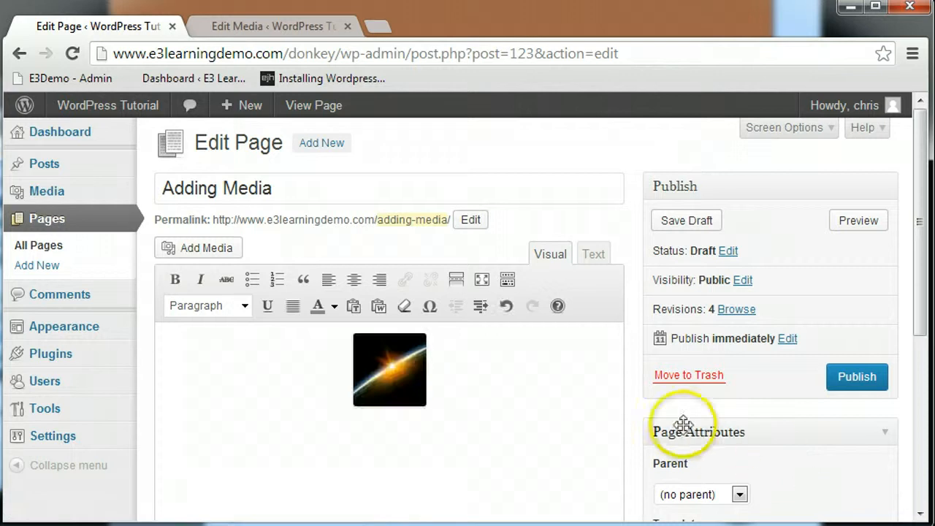
mouse_move(349, 411)
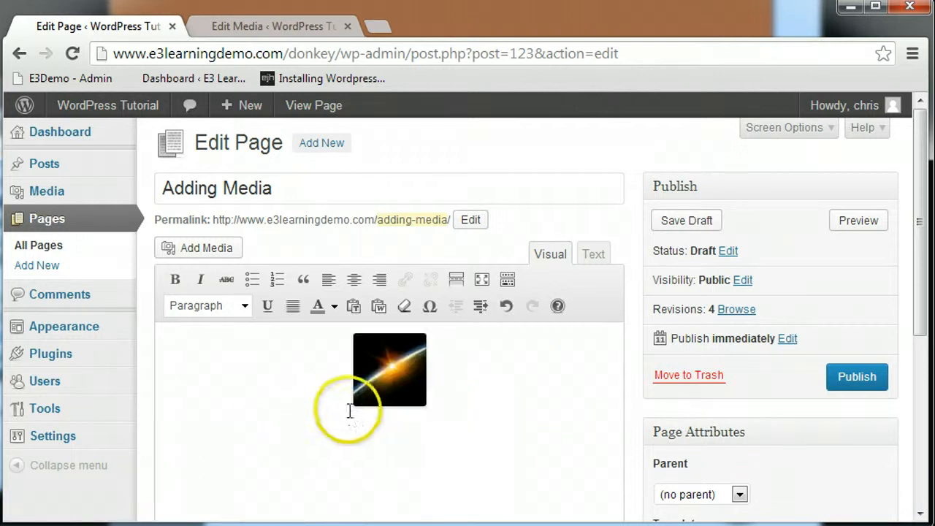
mouse_move(409, 390)
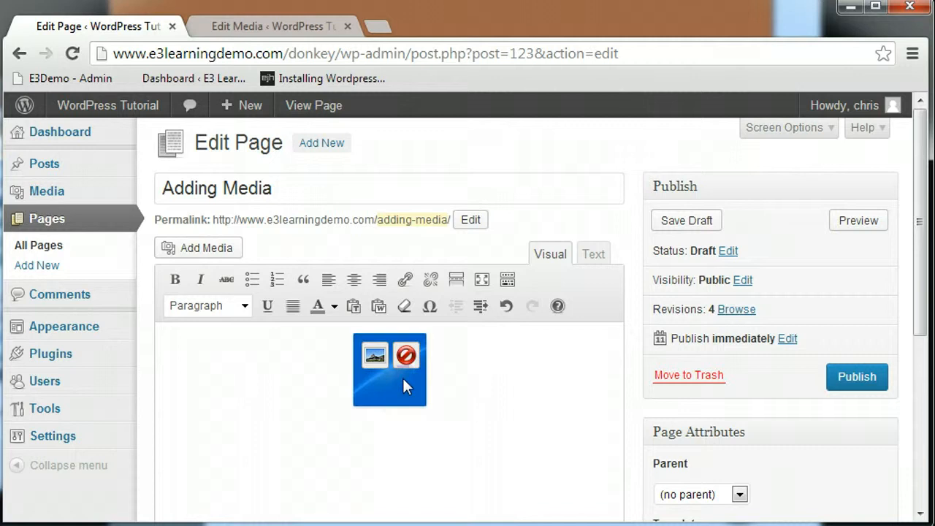
mouse_move(406, 356)
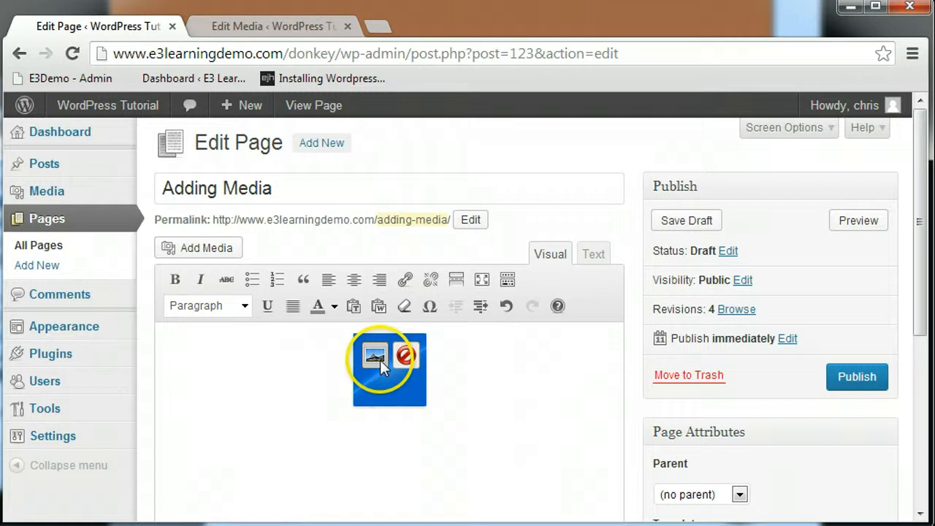
In the inserted banner's edit dialog, choose Left alignment and enter the title 'Sunrise'.
left_click(374, 355)
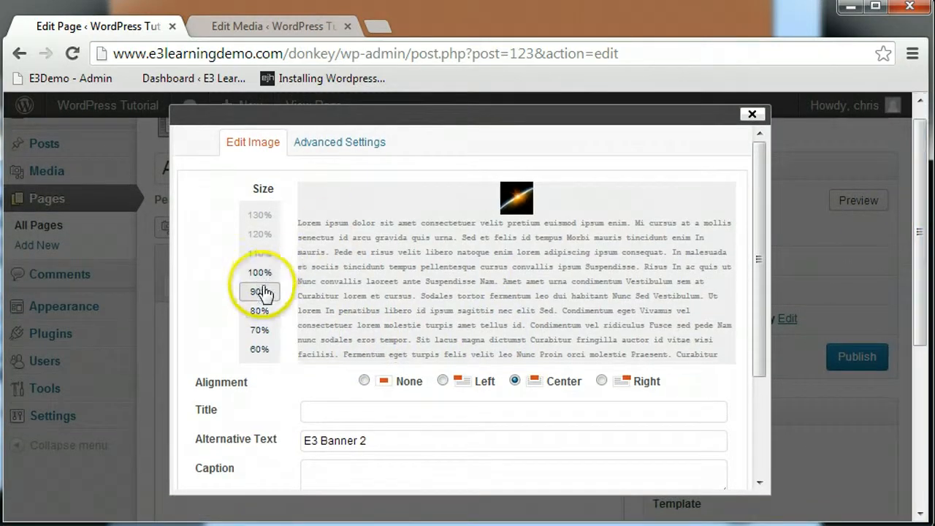
left_click(259, 272)
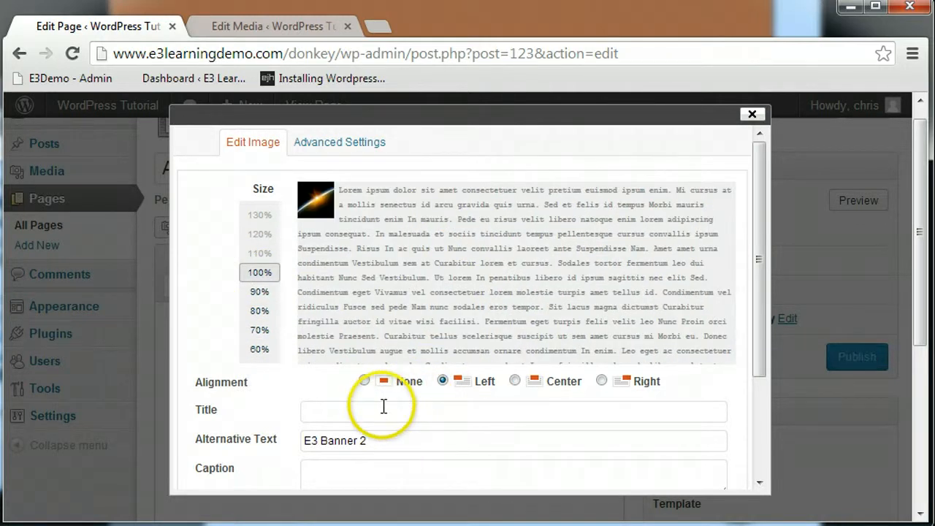
left_click(513, 410)
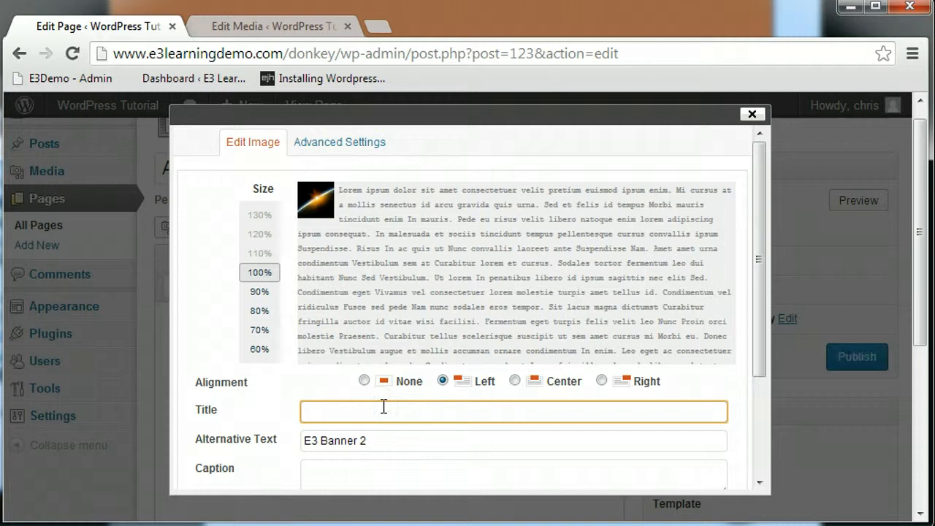
type("Sunrise")
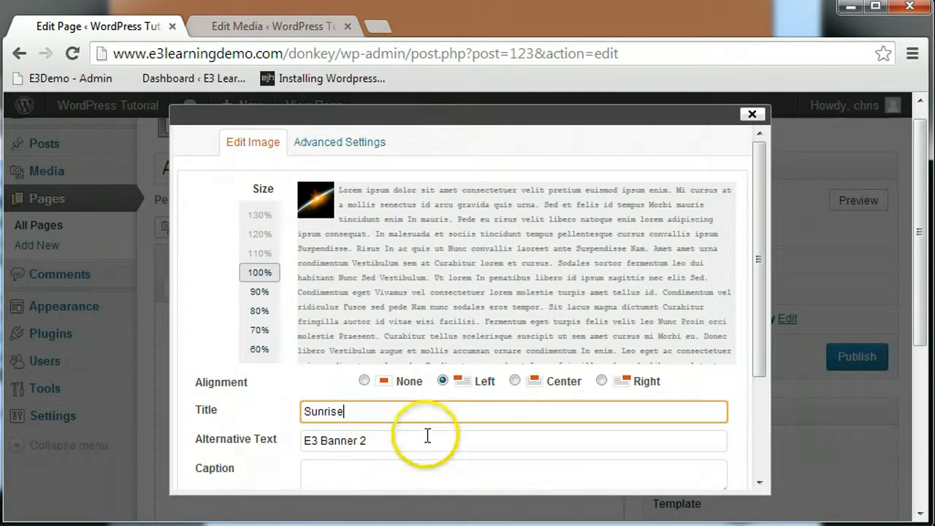
scroll("down", 3)
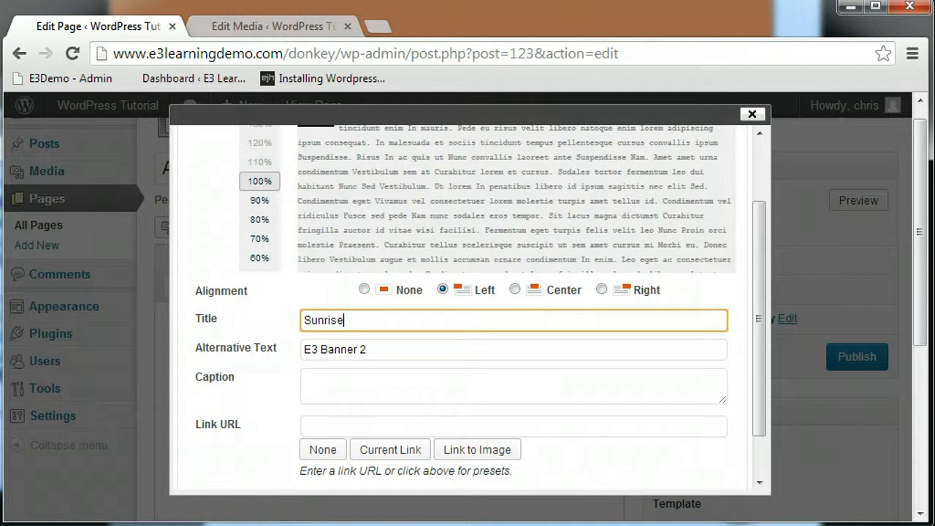
scroll("up", 3)
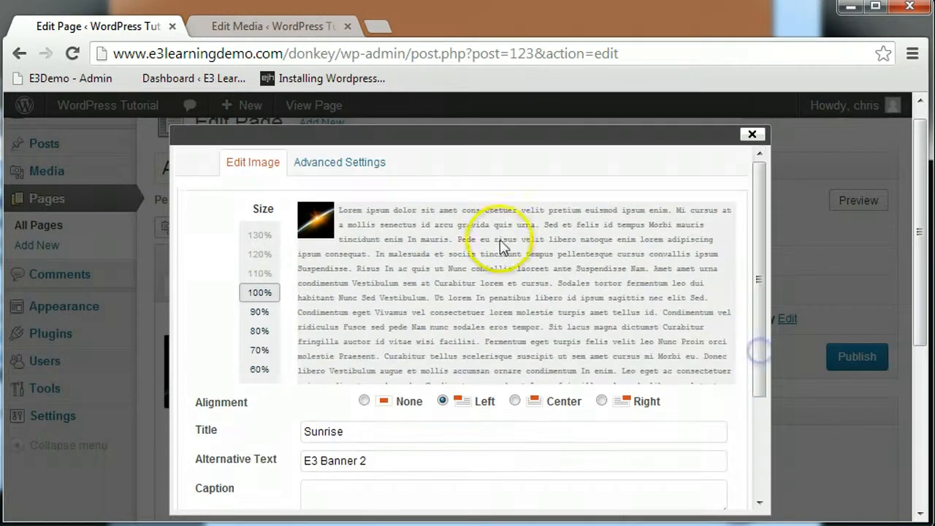
left_click(338, 162)
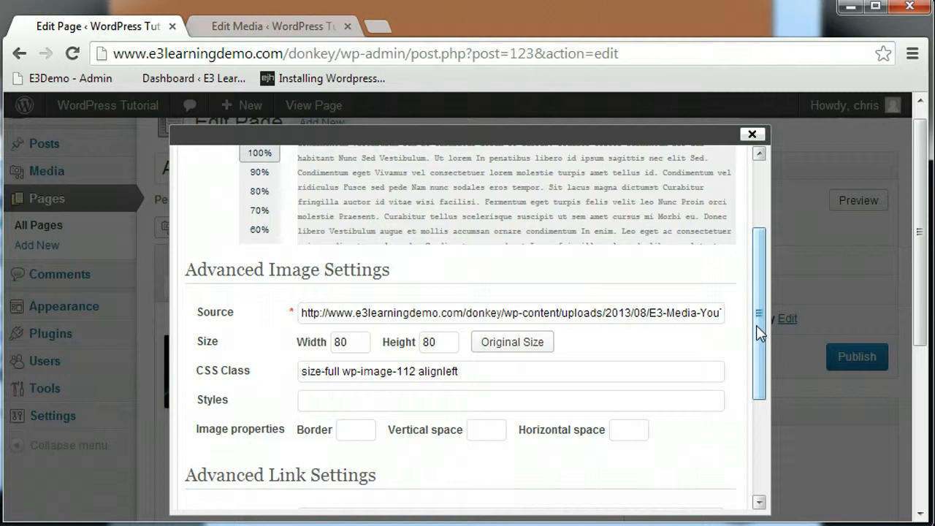
mouse_move(757, 333)
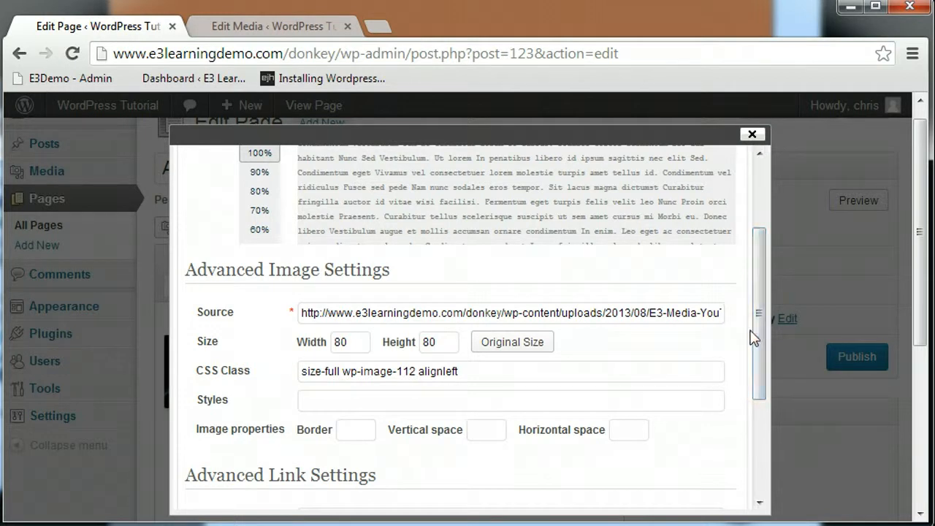
mouse_move(733, 352)
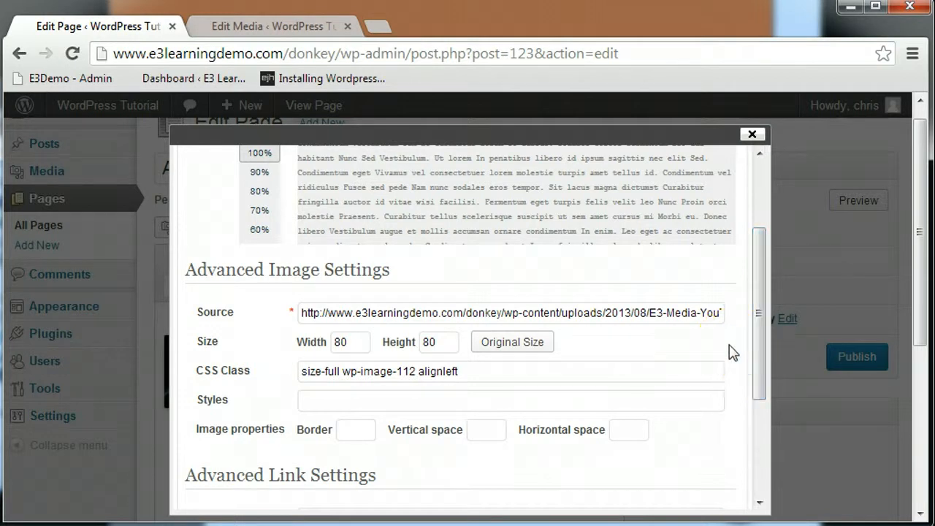
mouse_move(716, 361)
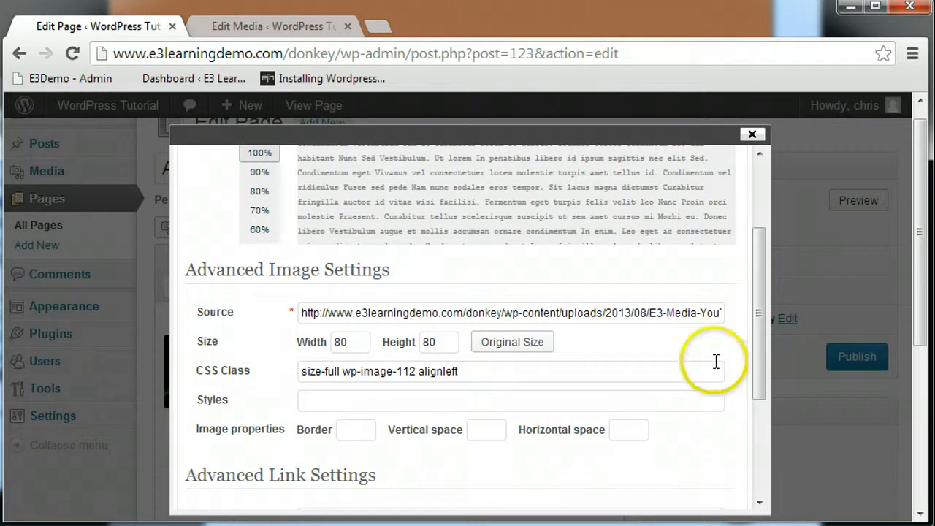
mouse_move(468, 387)
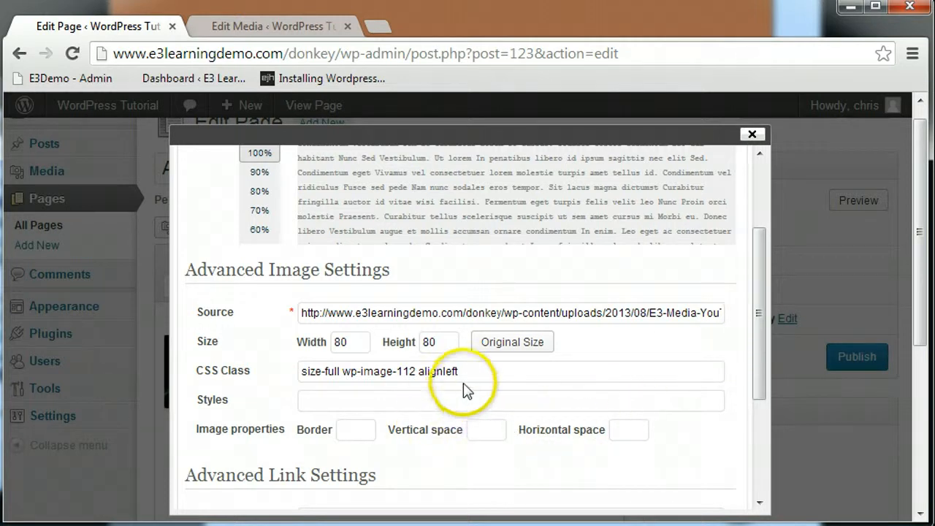
mouse_move(528, 429)
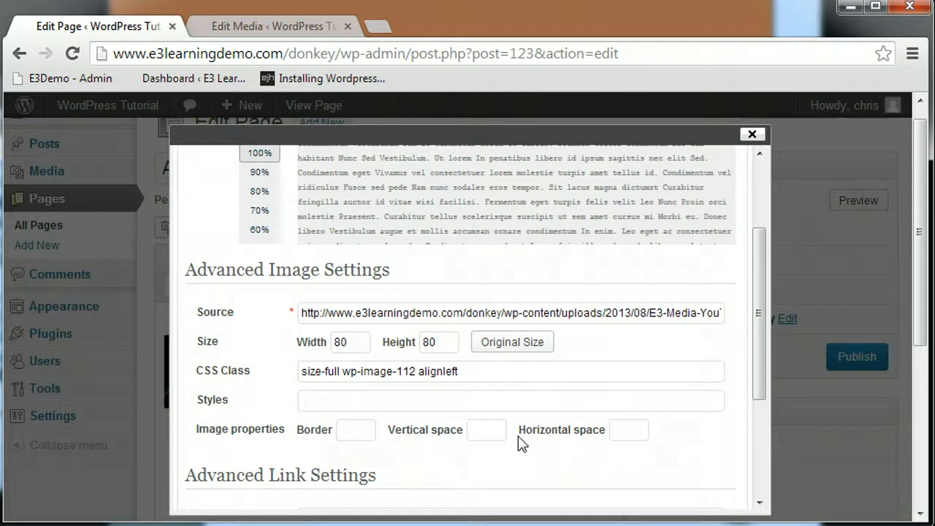
mouse_move(503, 453)
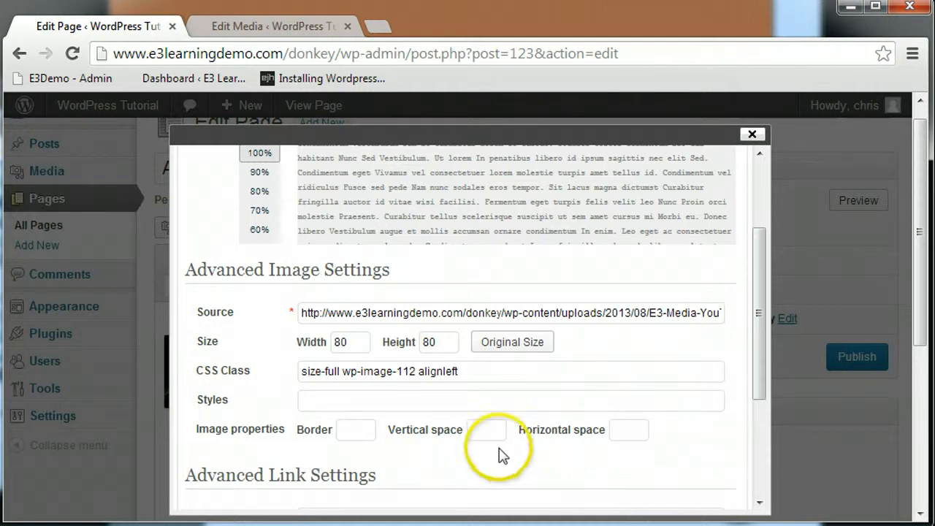
mouse_move(465, 465)
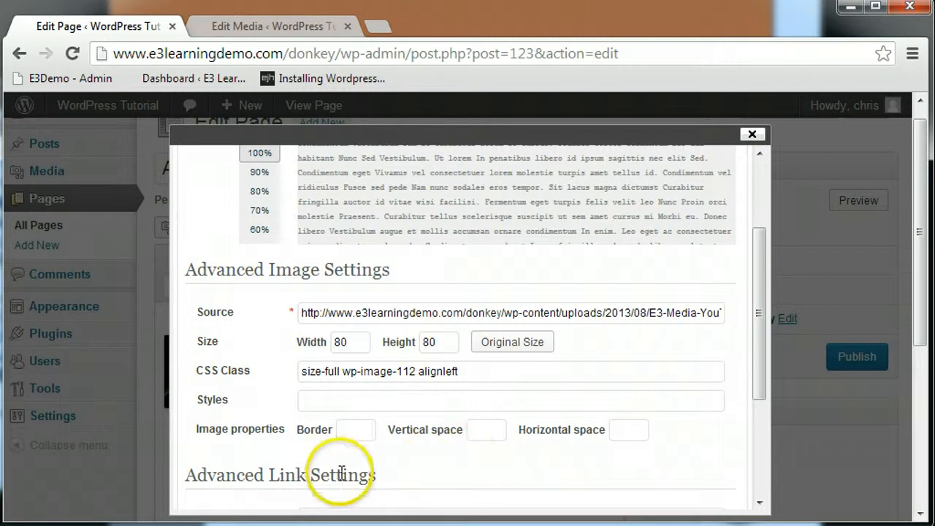
mouse_move(473, 429)
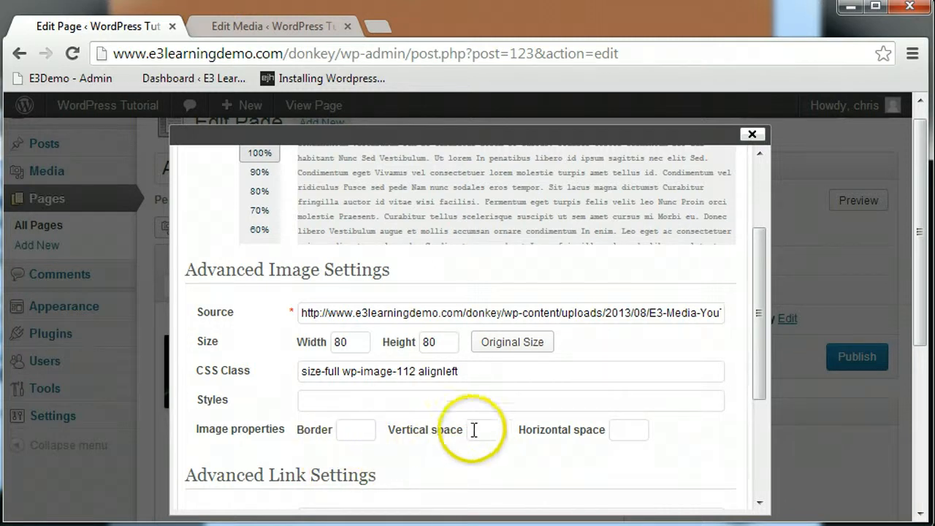
mouse_move(599, 474)
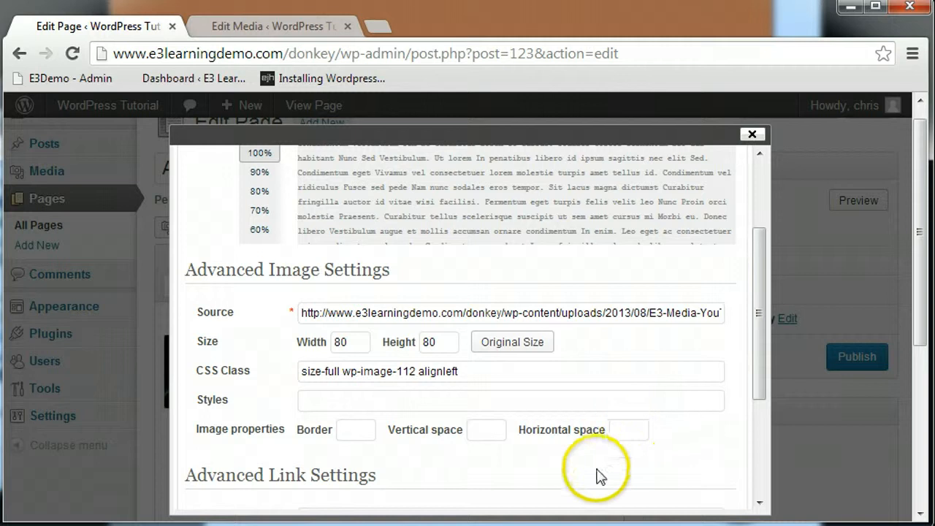
mouse_move(568, 488)
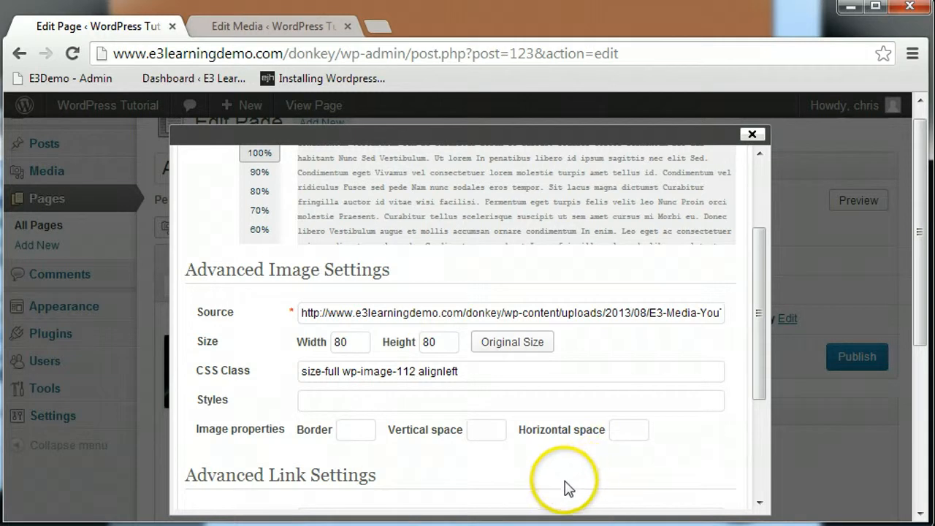
mouse_move(255, 474)
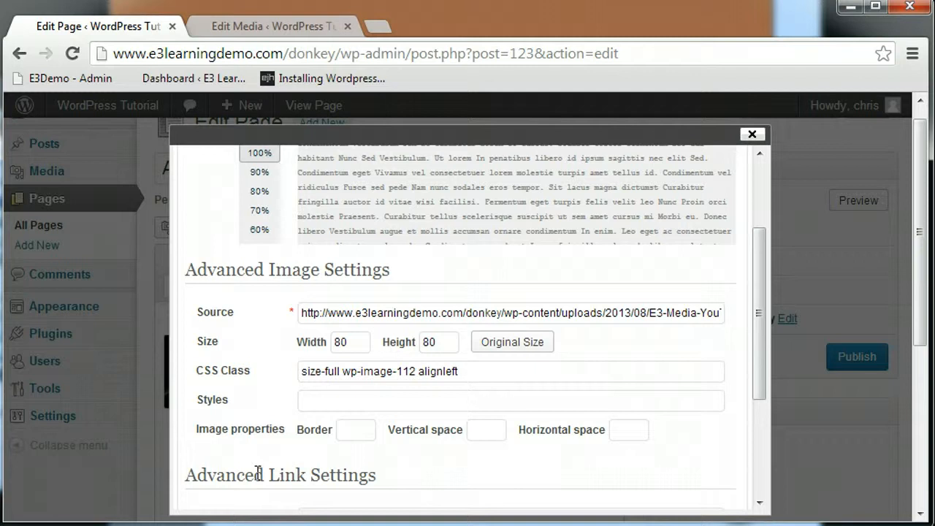
mouse_move(224, 473)
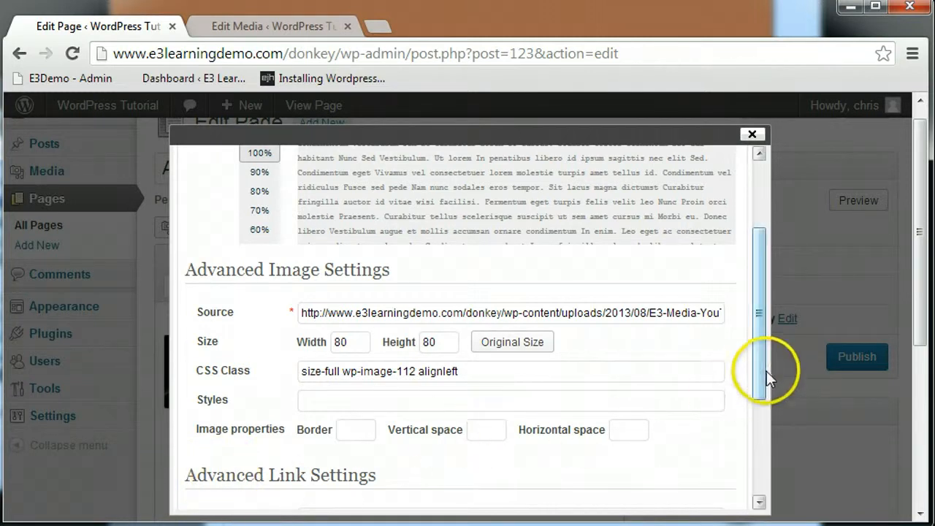
Apply the Sunrise title and left alignment to the 80 × 80 image with Update.
scroll("down", 3)
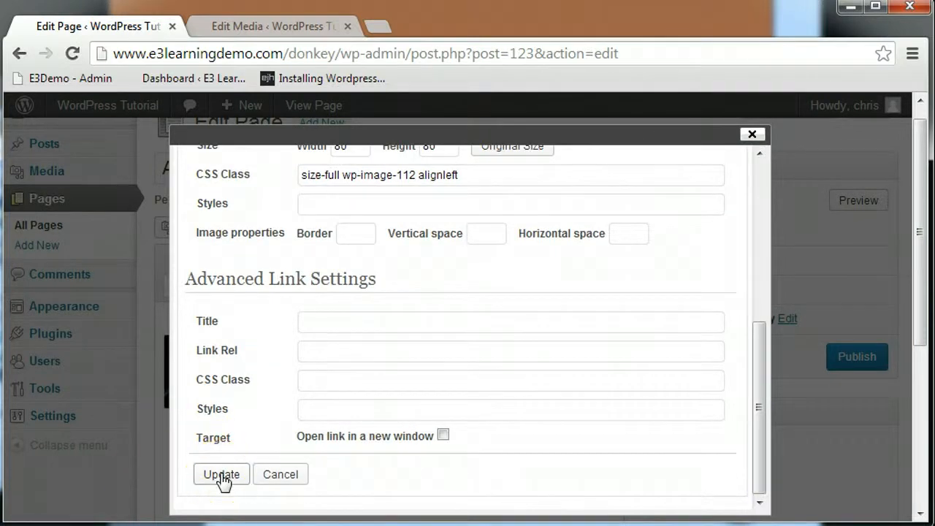
left_click(221, 474)
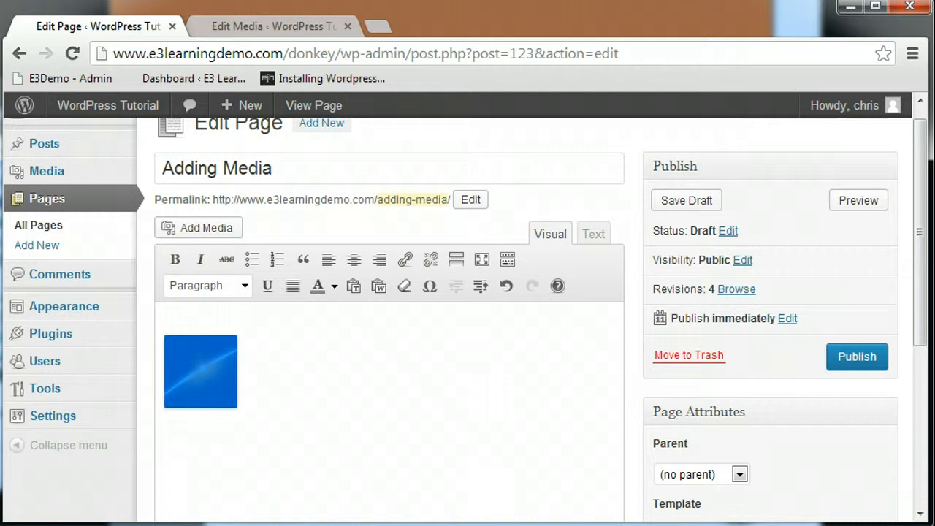
mouse_move(124, 416)
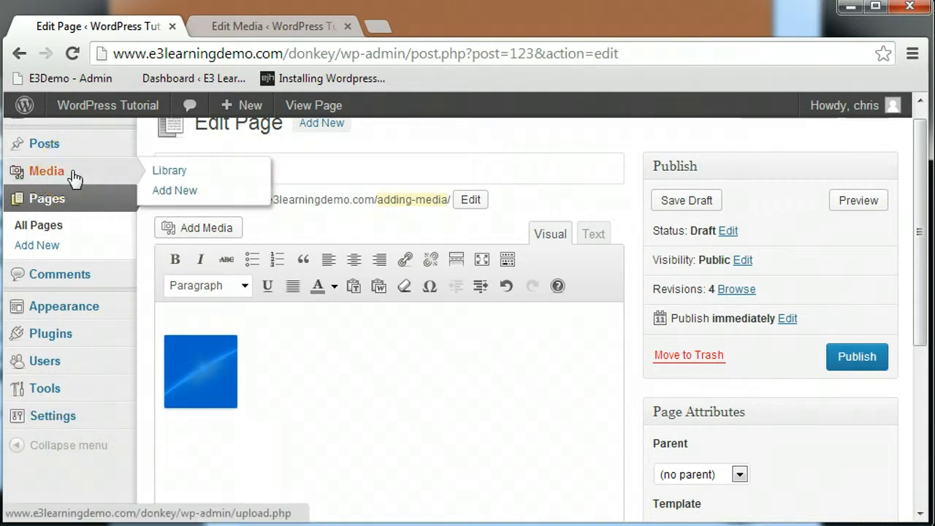
Go to Media > Library and browse the six uploaded files, including footer_logo and toolbox.
left_click(168, 170)
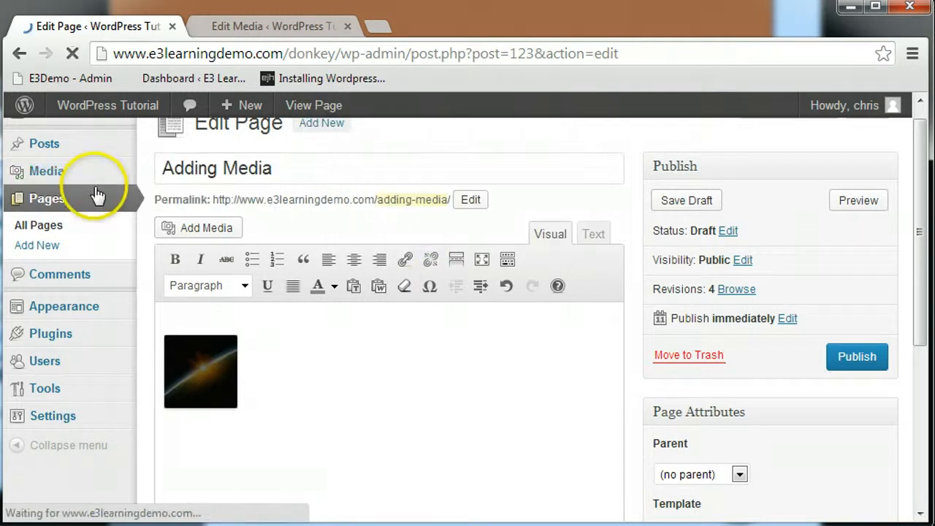
left_click(46, 171)
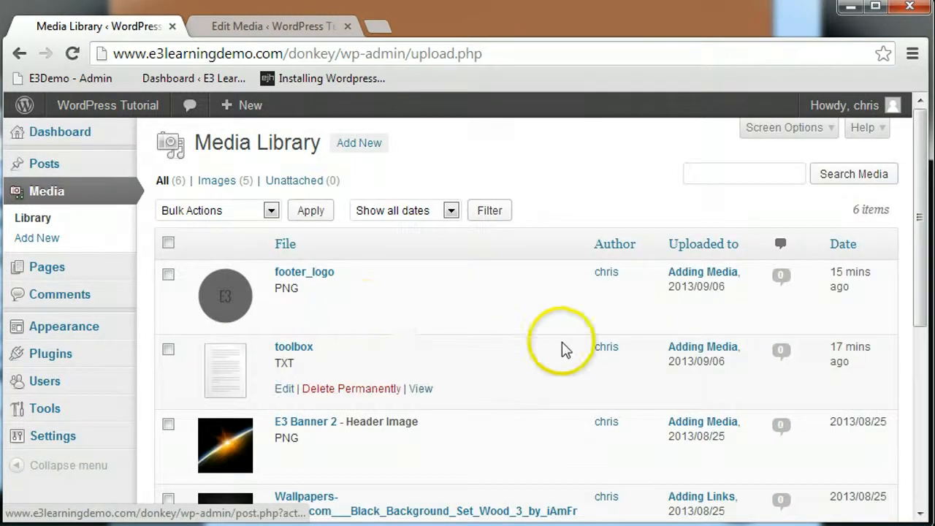
scroll("down", 3)
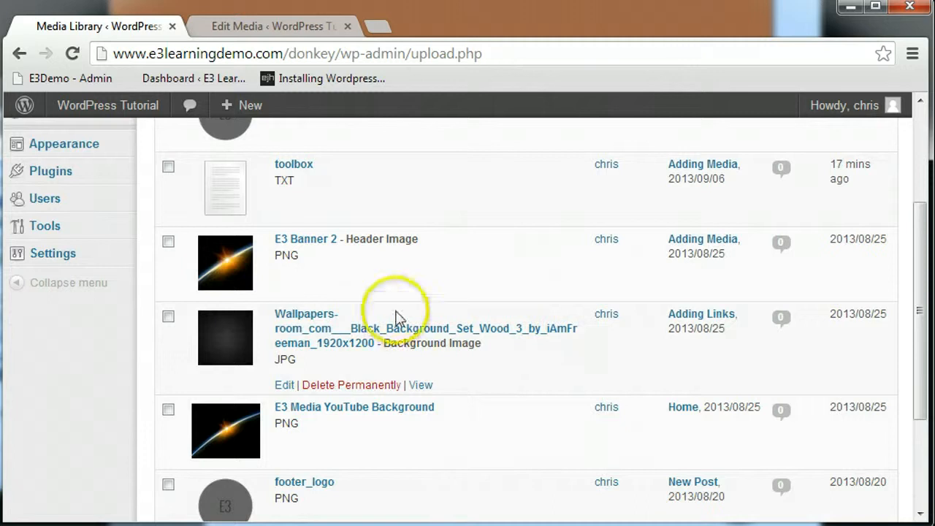
mouse_move(350, 300)
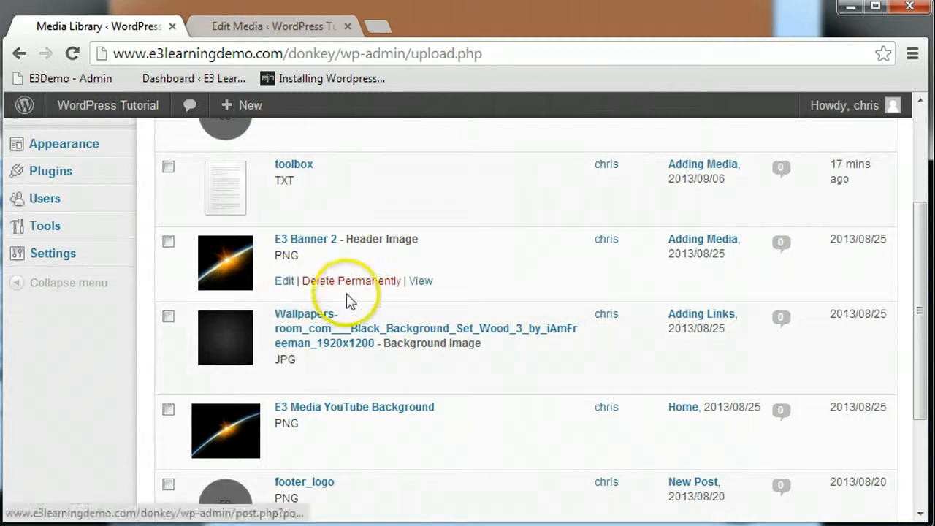
mouse_move(419, 296)
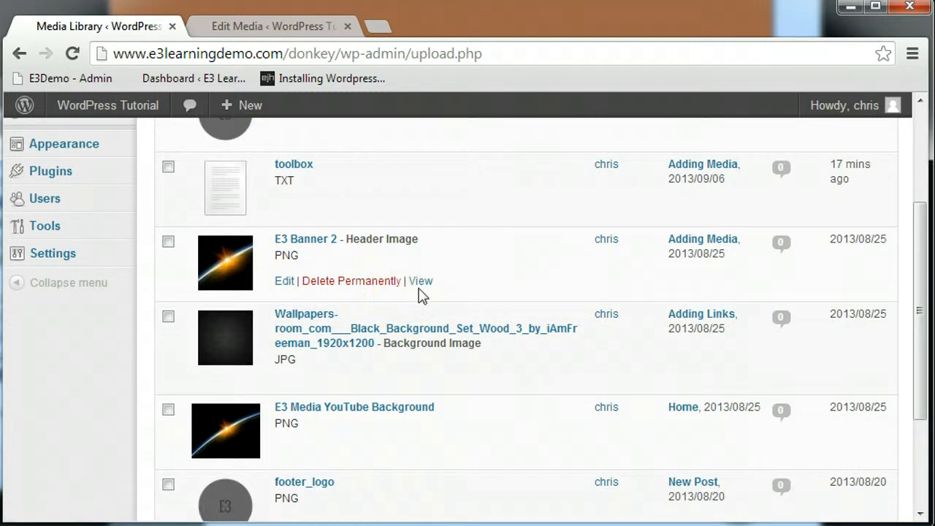
scroll("up", 3)
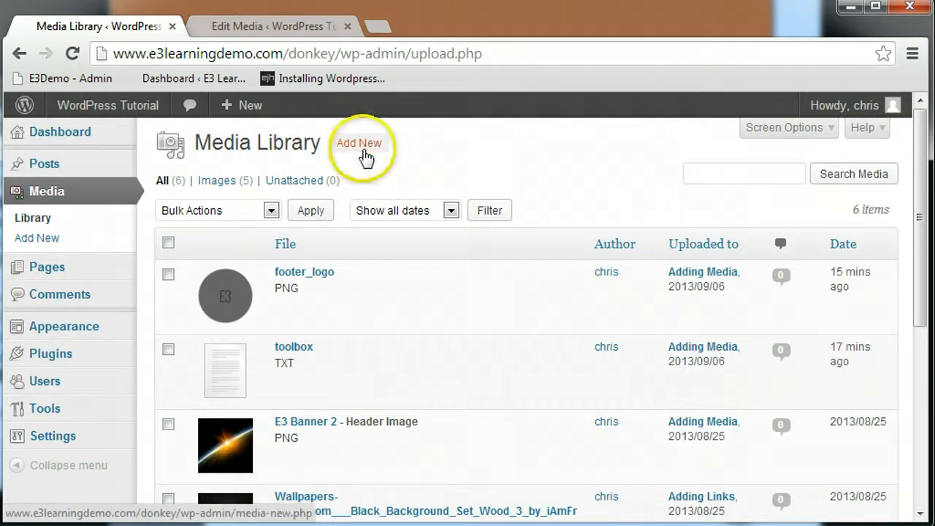
mouse_move(37, 238)
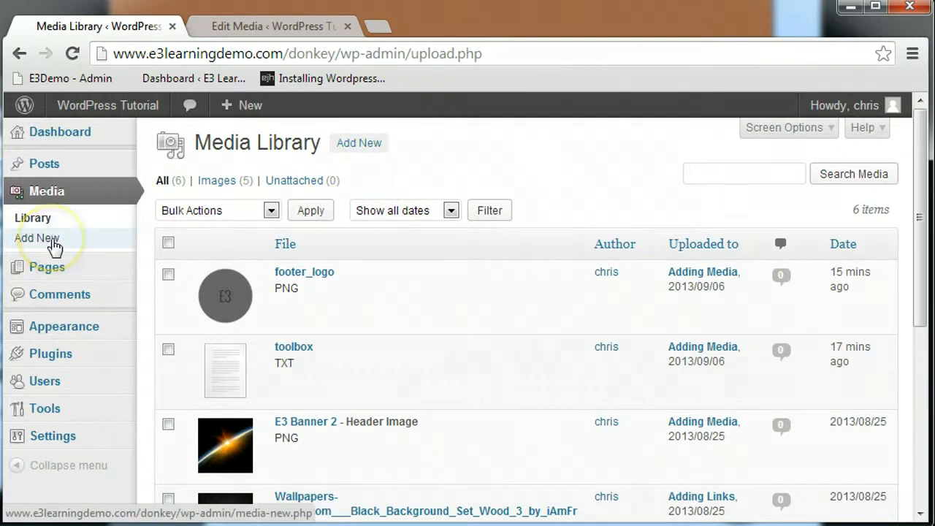